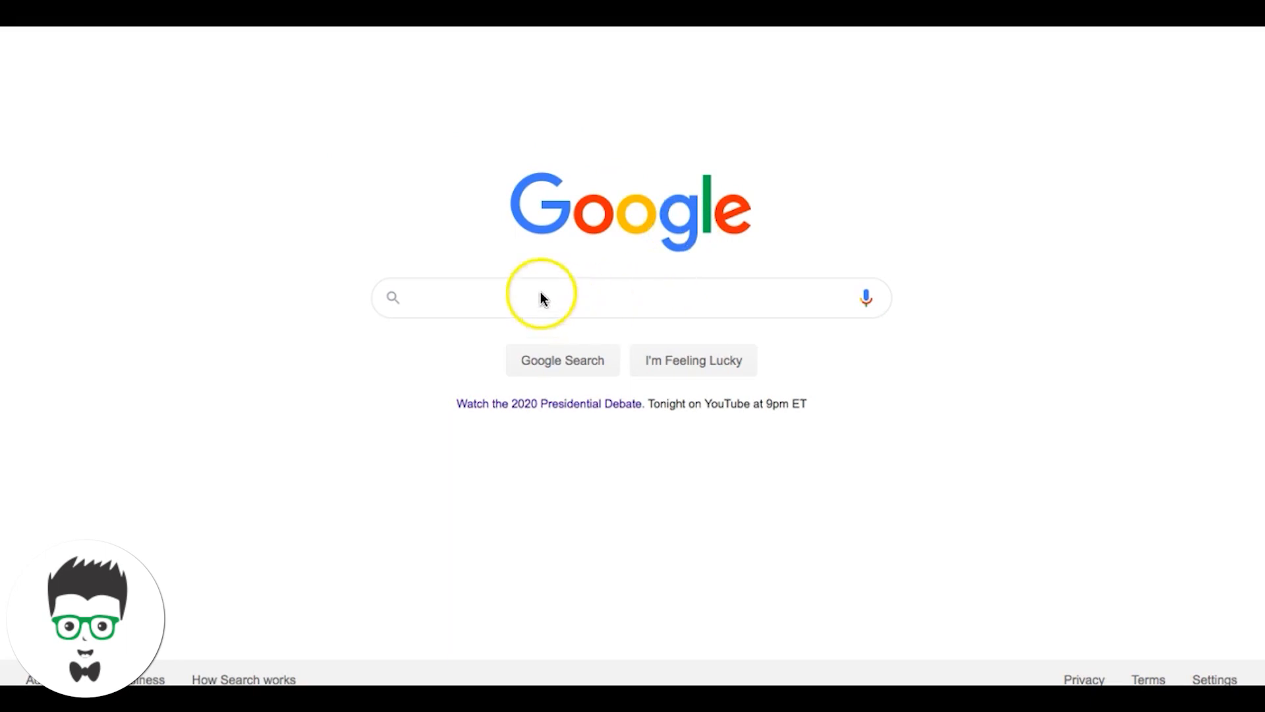
{"action": "type", "text": "p"}
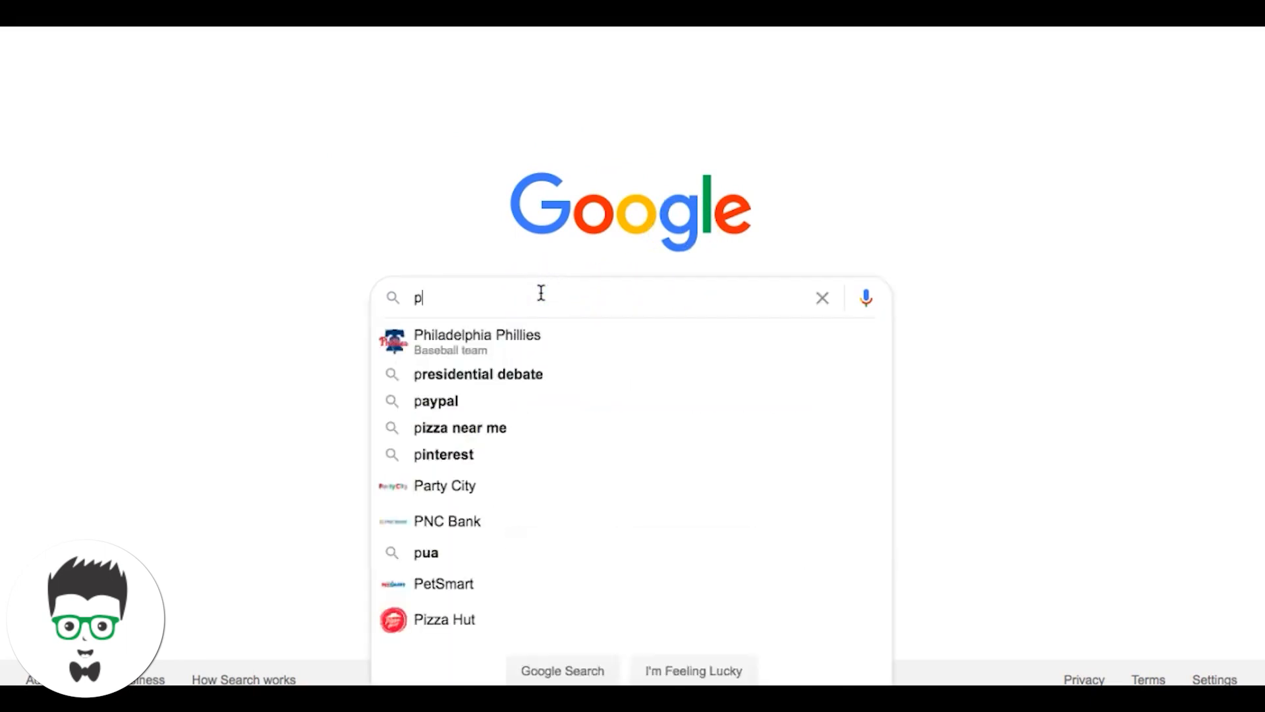
{"action": "type", "text": "est control"}
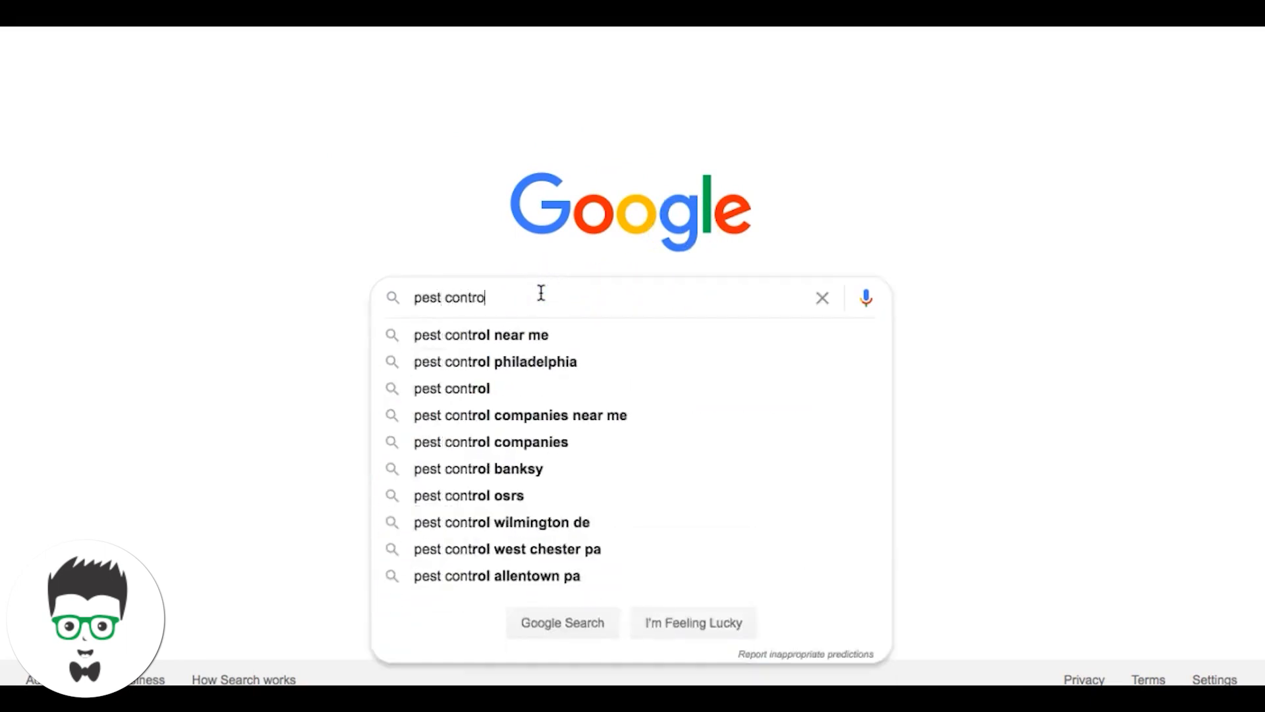
{"action": "mouse_move", "coordinate": [528, 335]}
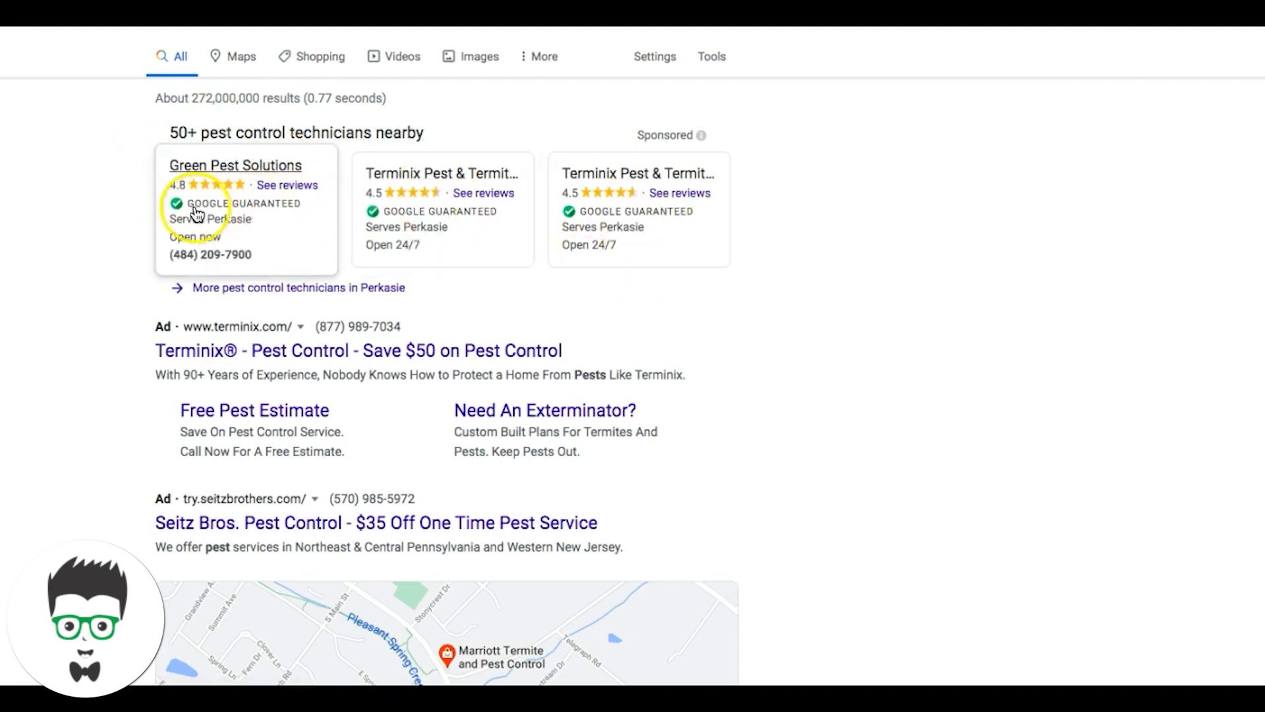
{"action": "scroll", "scroll_direction": "down", "scroll_amount": 3}
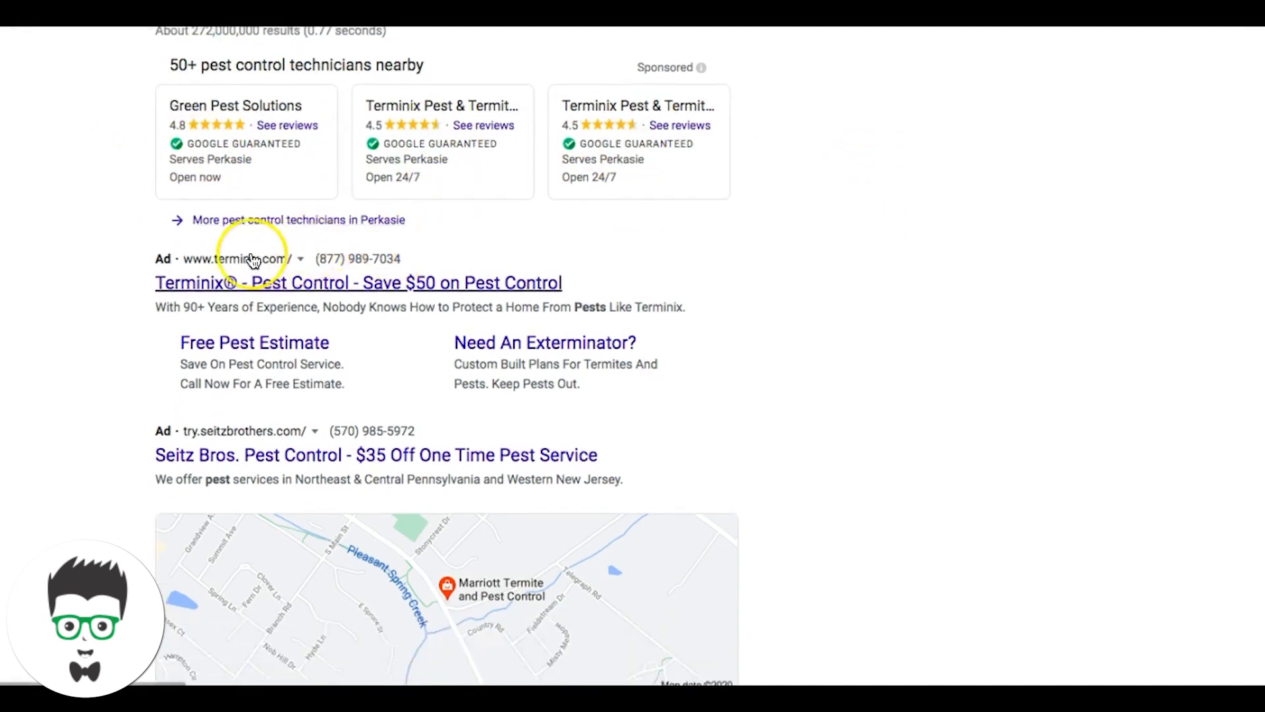
{"action": "mouse_move", "coordinate": [255, 435]}
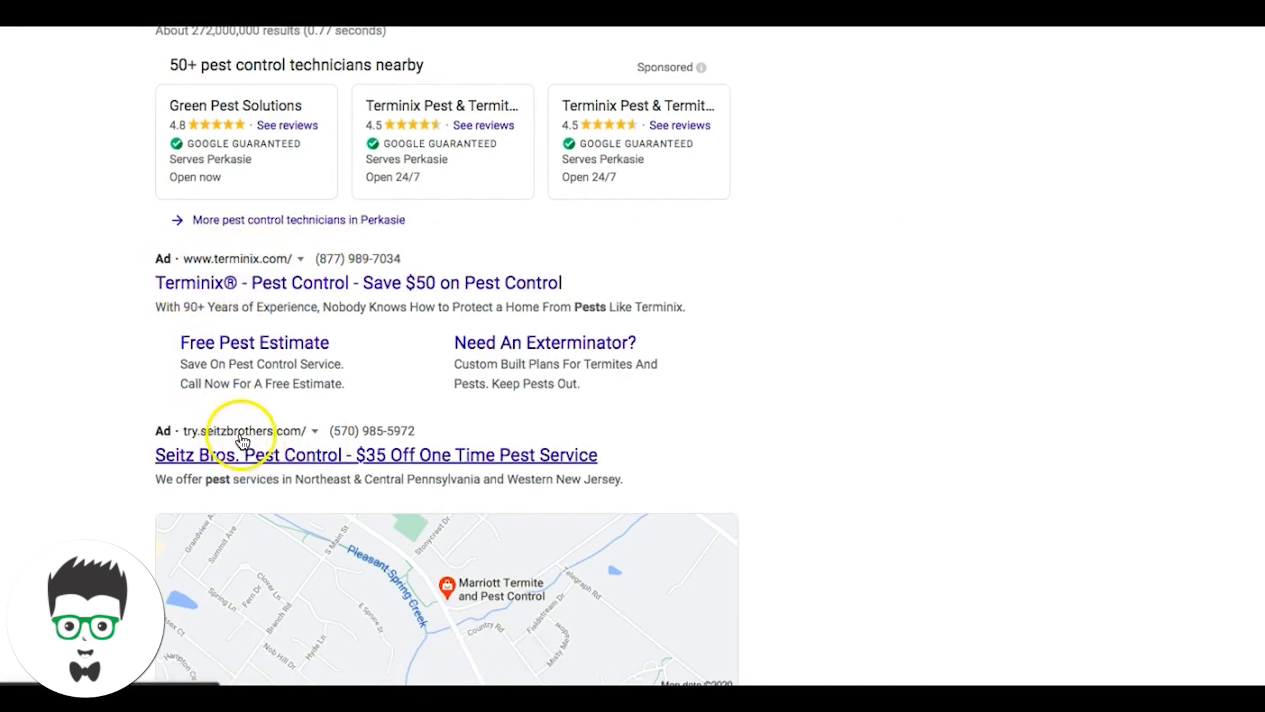
{"action": "scroll", "scroll_direction": "down", "scroll_amount": 3}
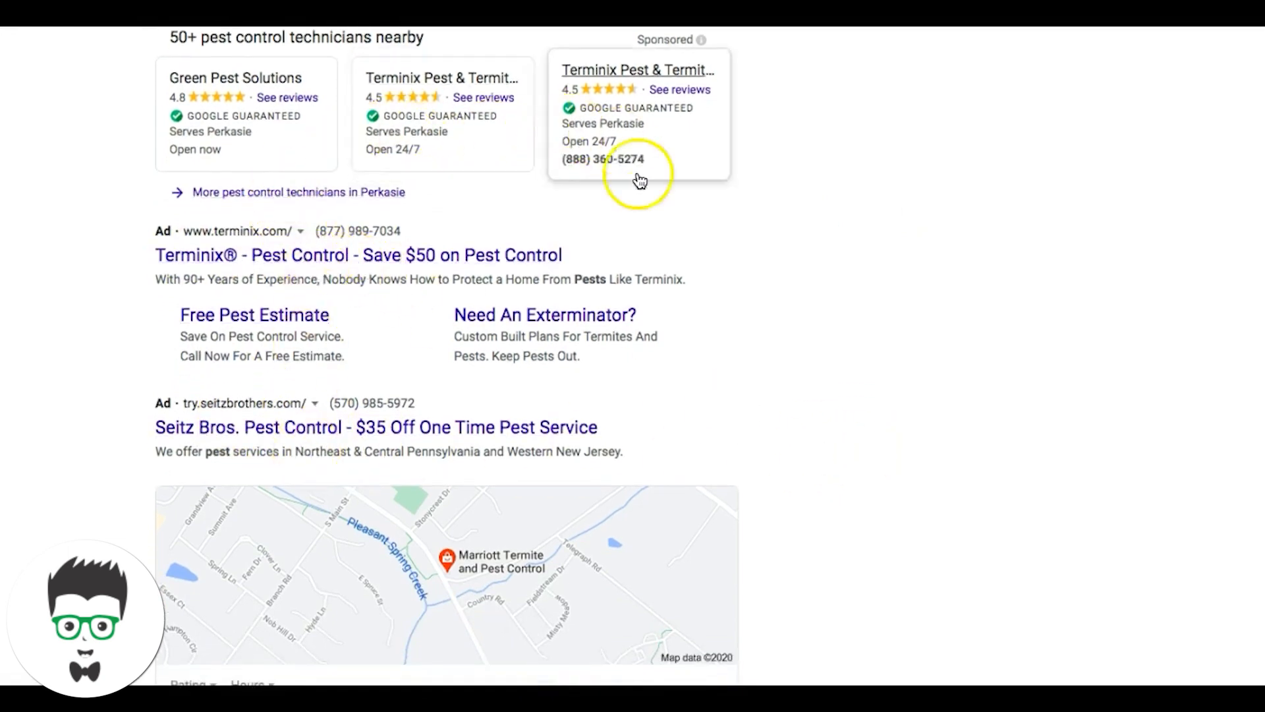
{"action": "scroll", "scroll_direction": "up", "scroll_amount": 3}
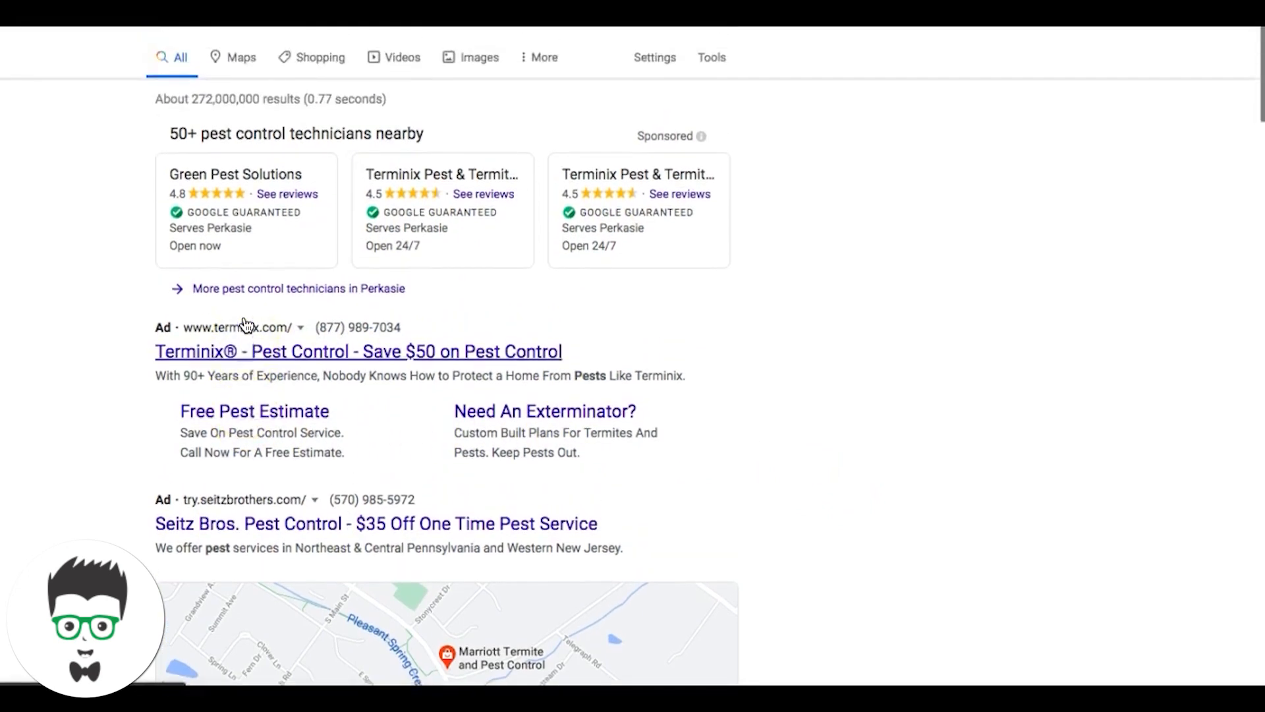
{"action": "mouse_move", "coordinate": [305, 89]}
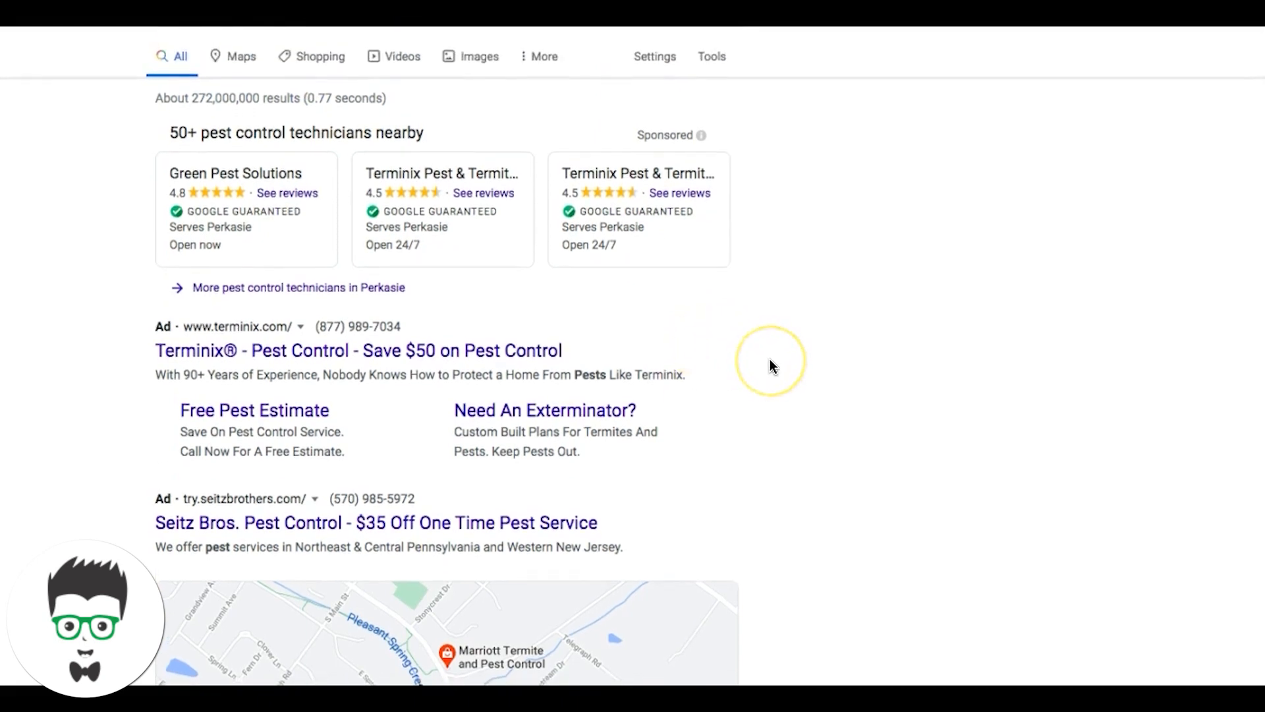
{"action": "mouse_move", "coordinate": [770, 366]}
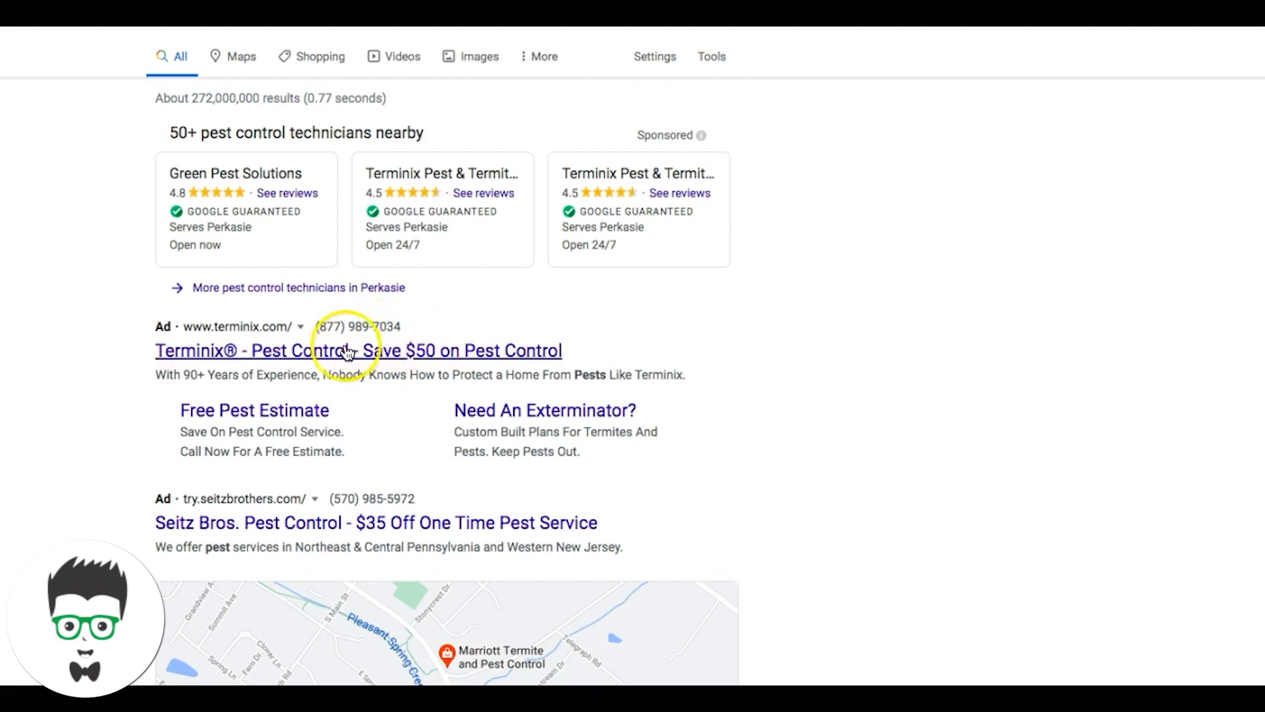
{"action": "mouse_move", "coordinate": [313, 370]}
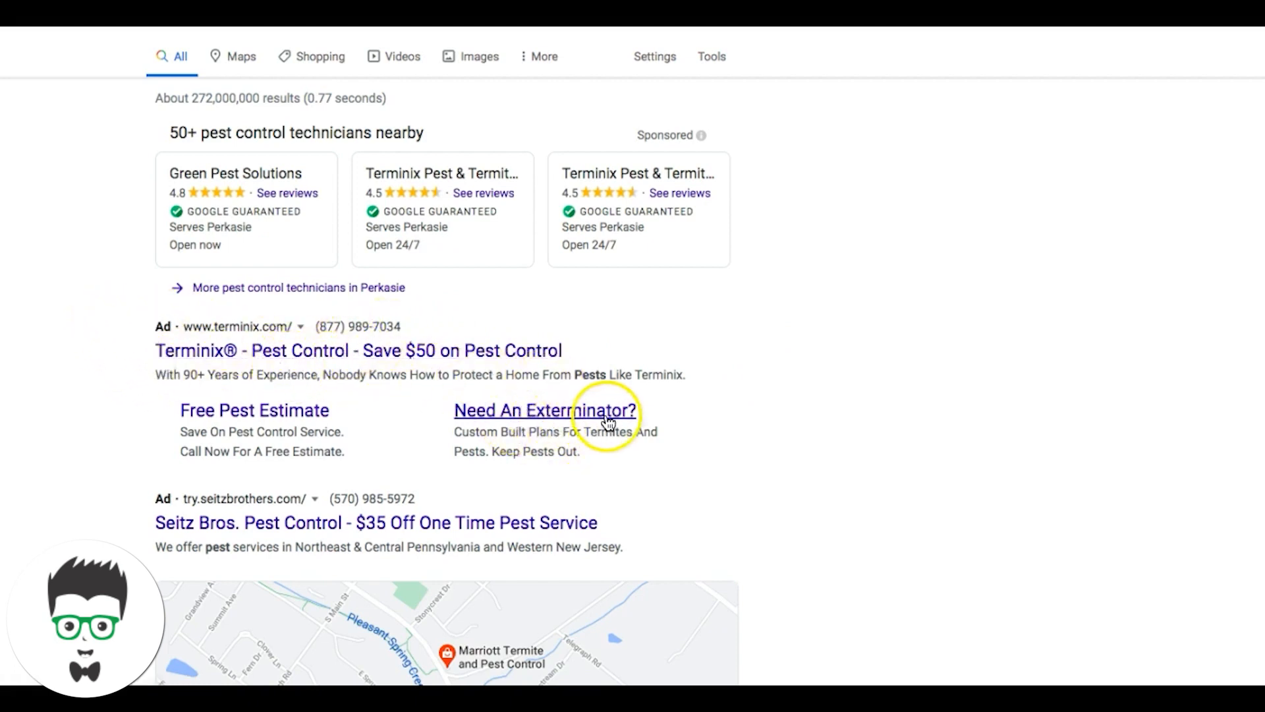
{"action": "mouse_move", "coordinate": [394, 421]}
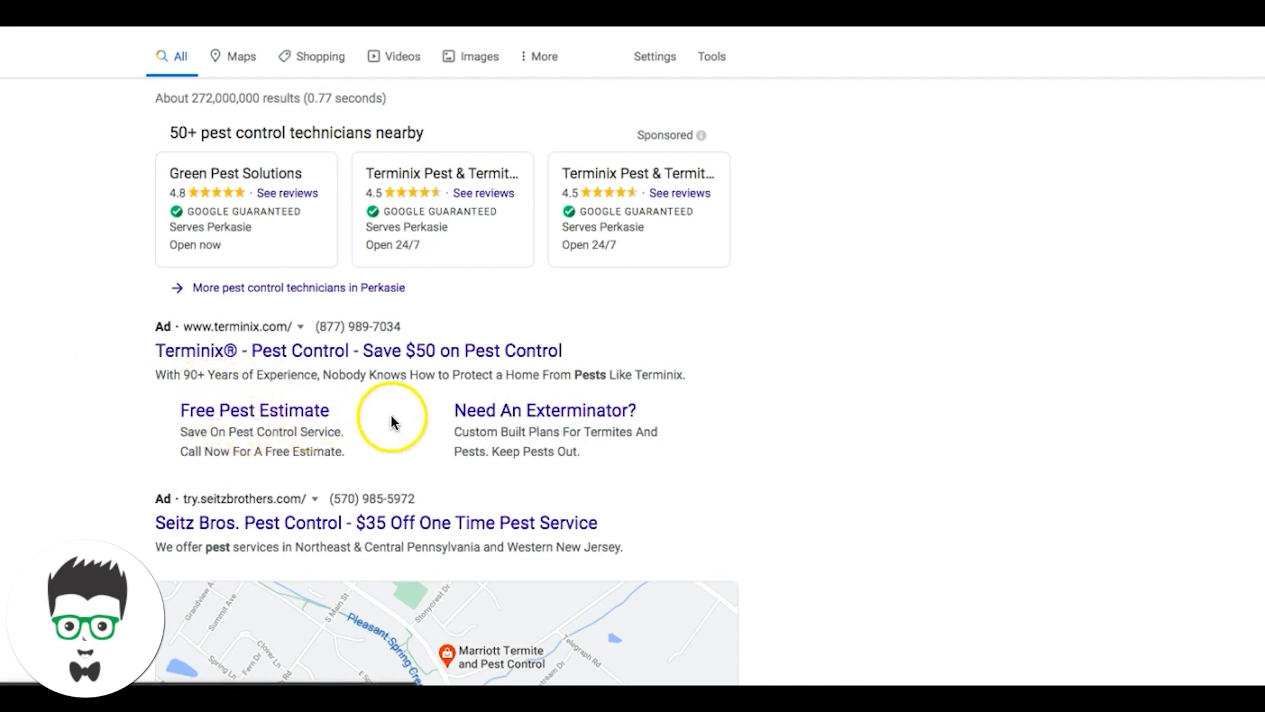
{"action": "mouse_move", "coordinate": [474, 540]}
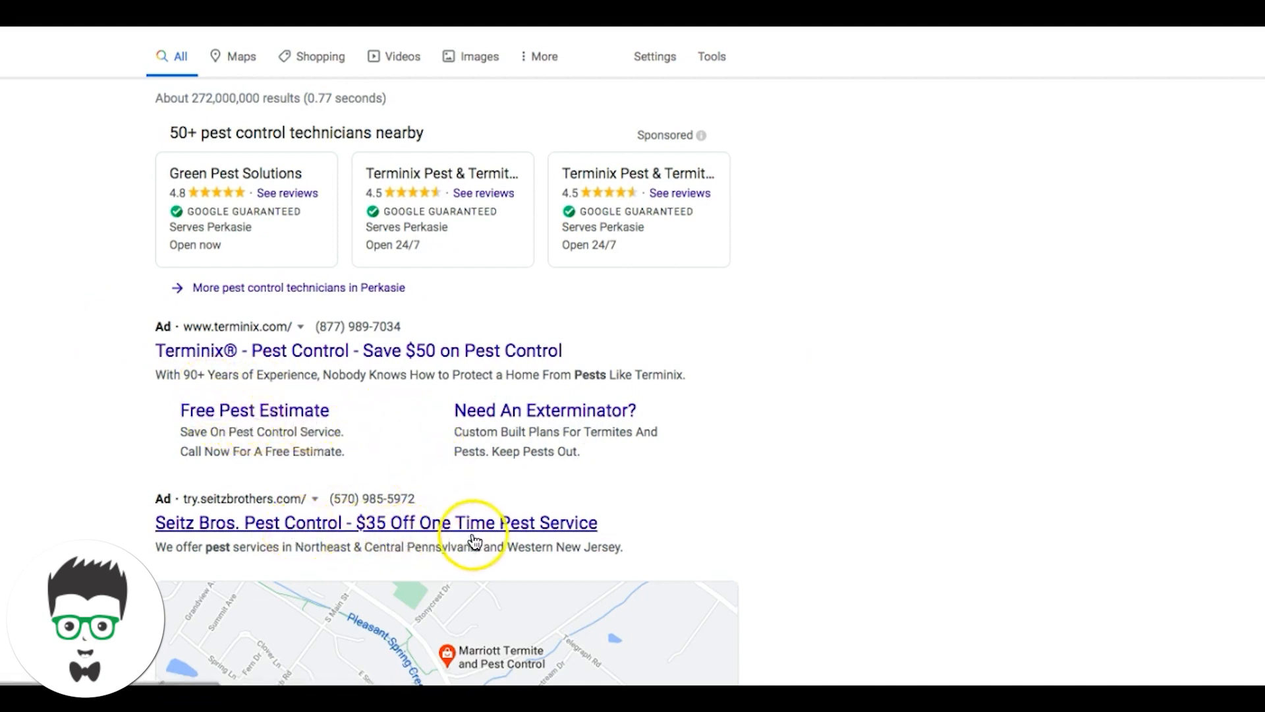
{"action": "mouse_move", "coordinate": [885, 421]}
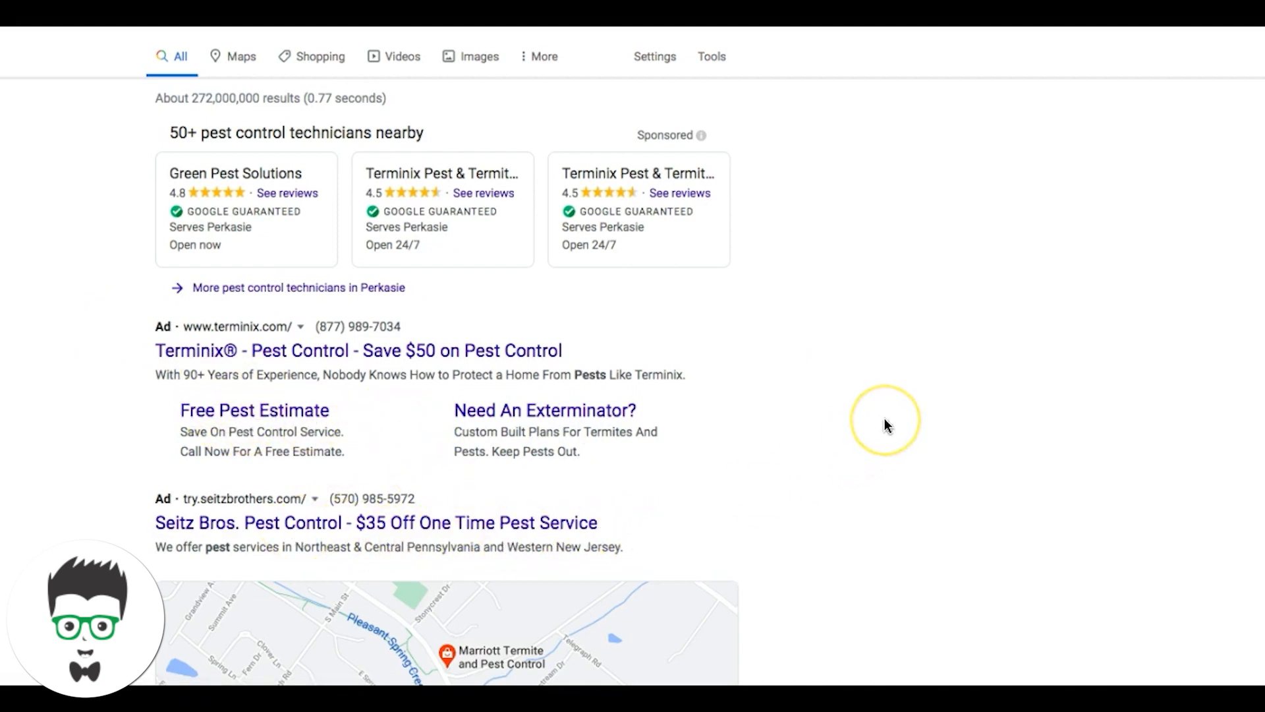
{"action": "mouse_move", "coordinate": [461, 414]}
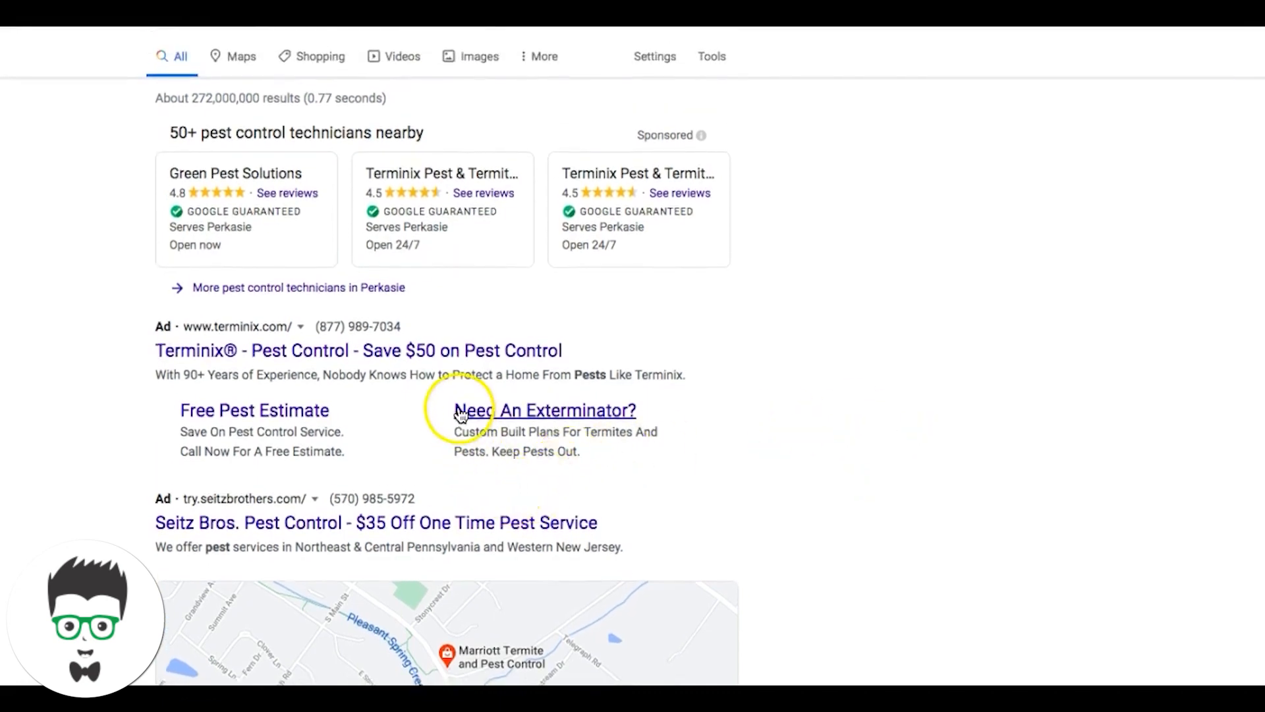
{"action": "mouse_move", "coordinate": [901, 330]}
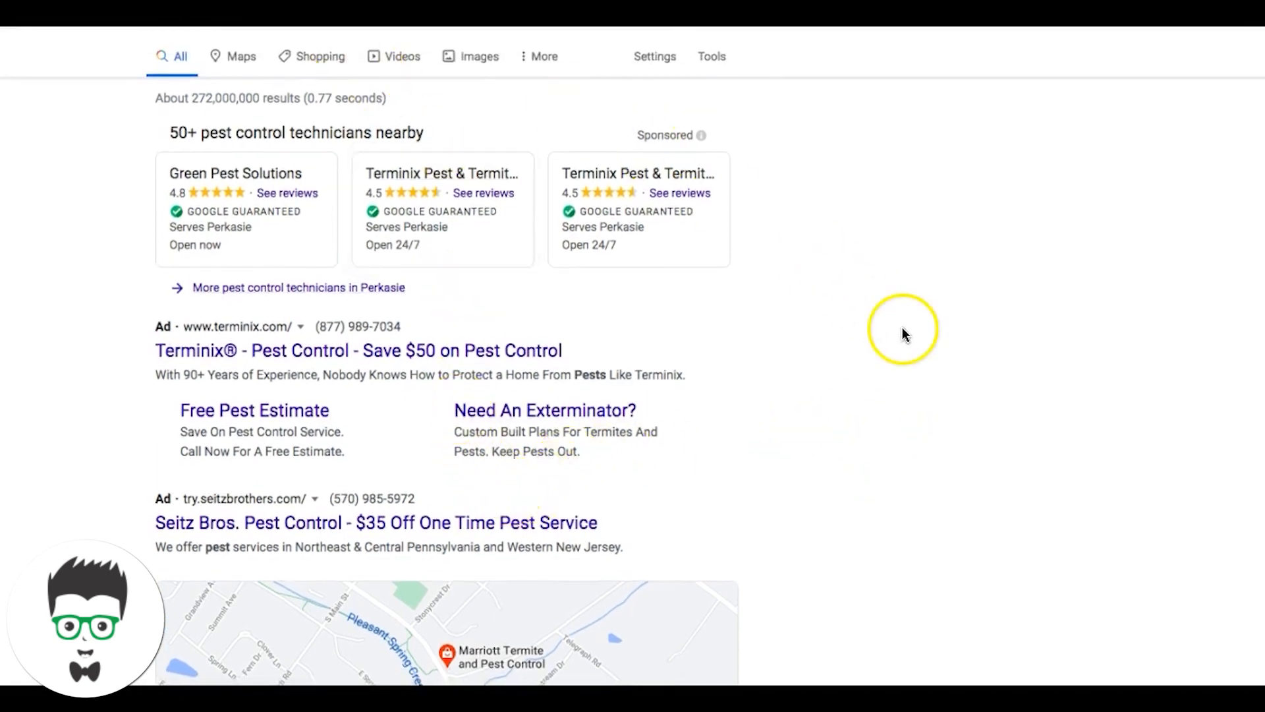
{"action": "mouse_move", "coordinate": [907, 336]}
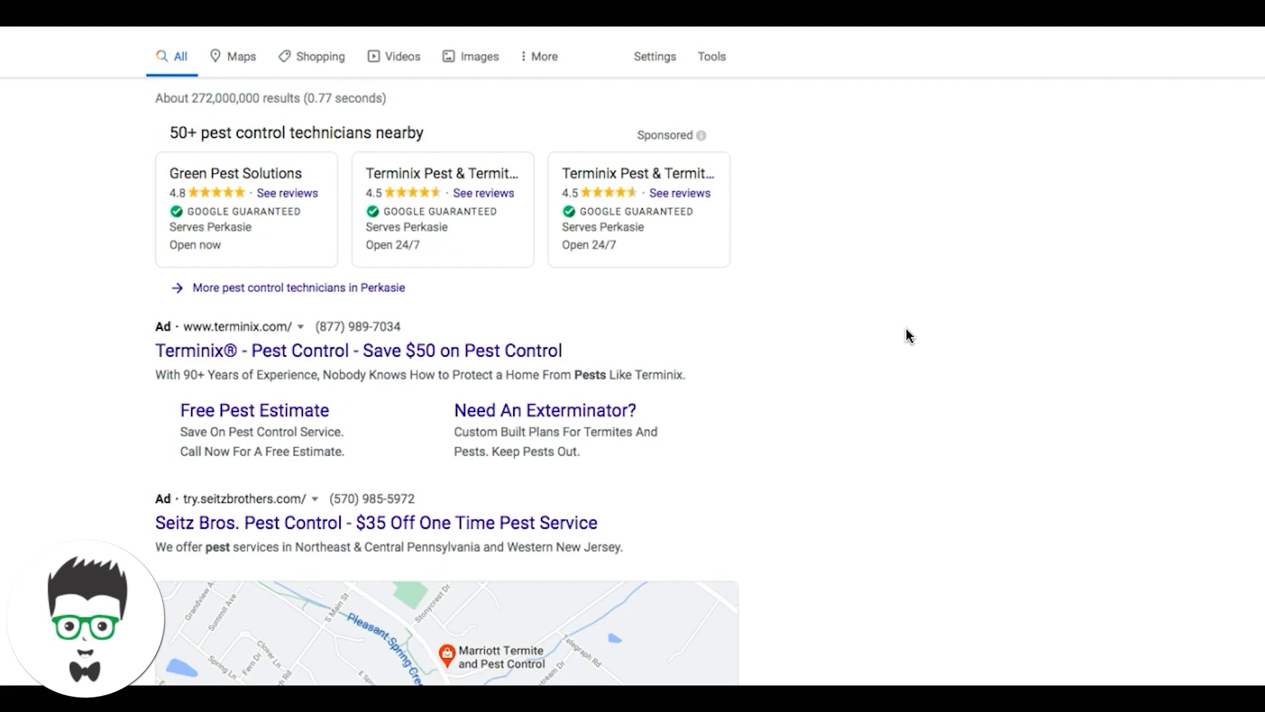
{"action": "mouse_move", "coordinate": [381, 494]}
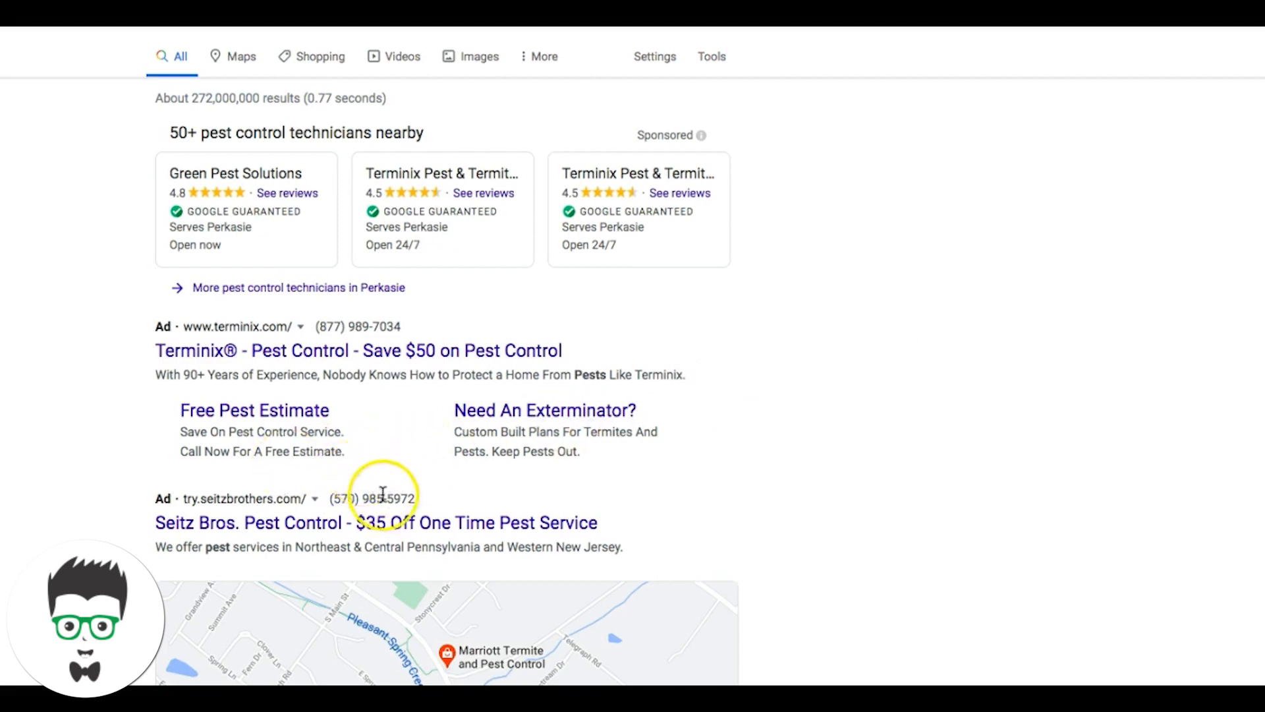
{"action": "mouse_move", "coordinate": [539, 506]}
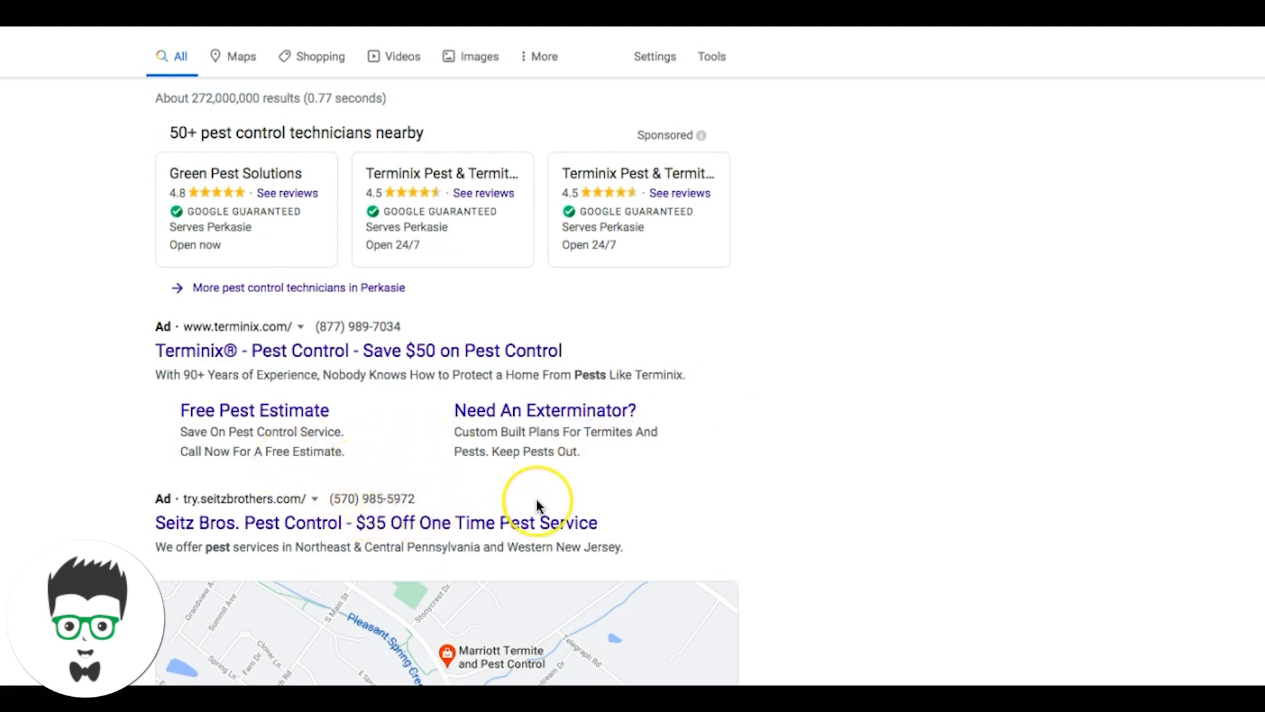
{"action": "mouse_move", "coordinate": [538, 506]}
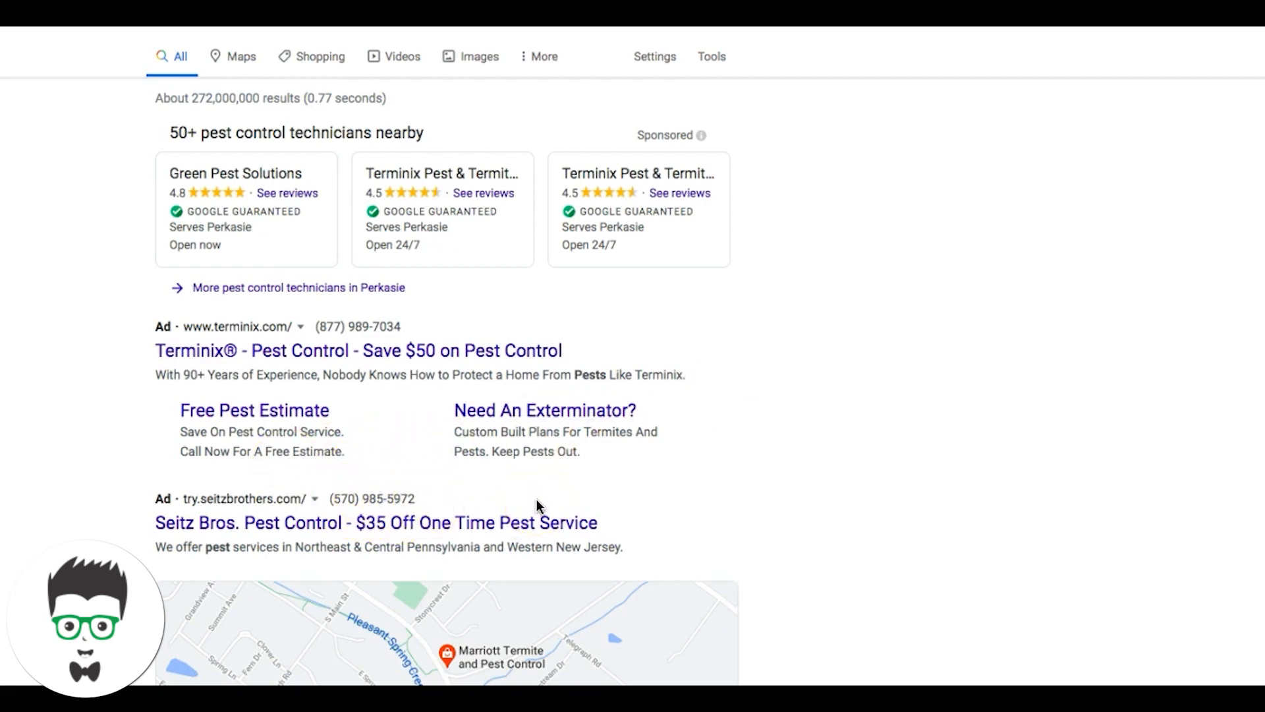
{"action": "mouse_move", "coordinate": [747, 466]}
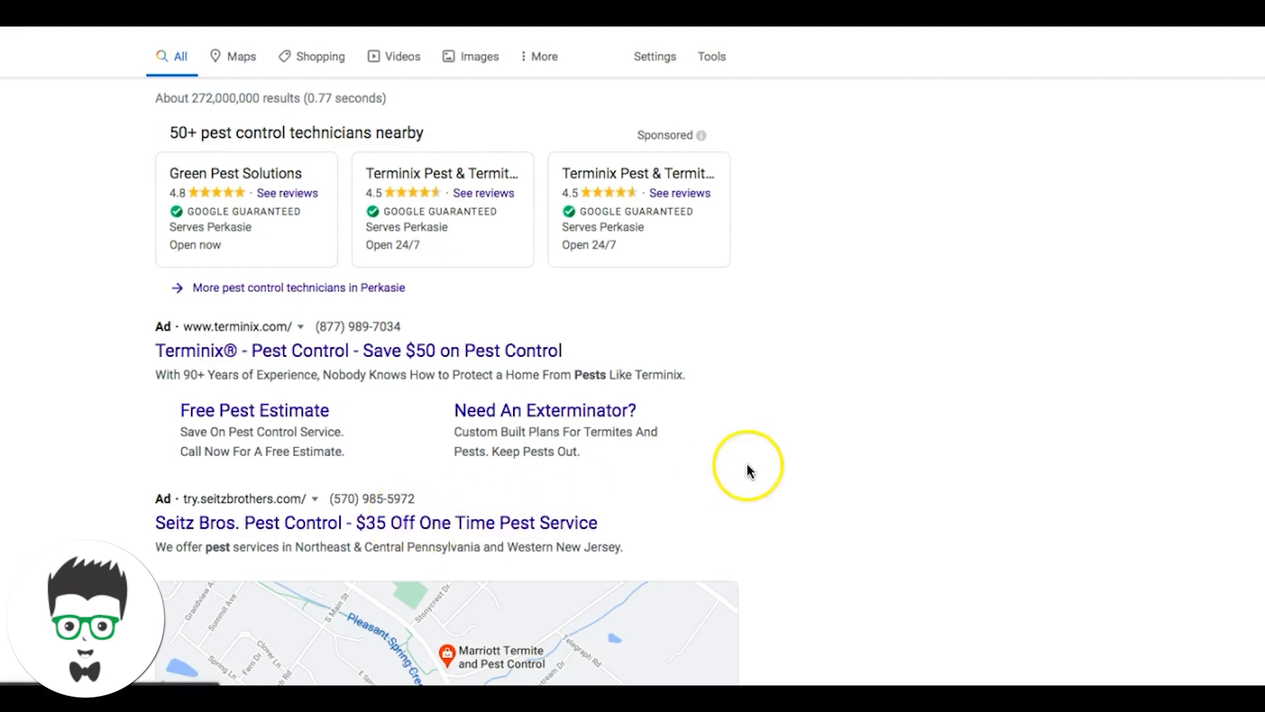
{"action": "scroll", "scroll_direction": "down", "scroll_amount": 3}
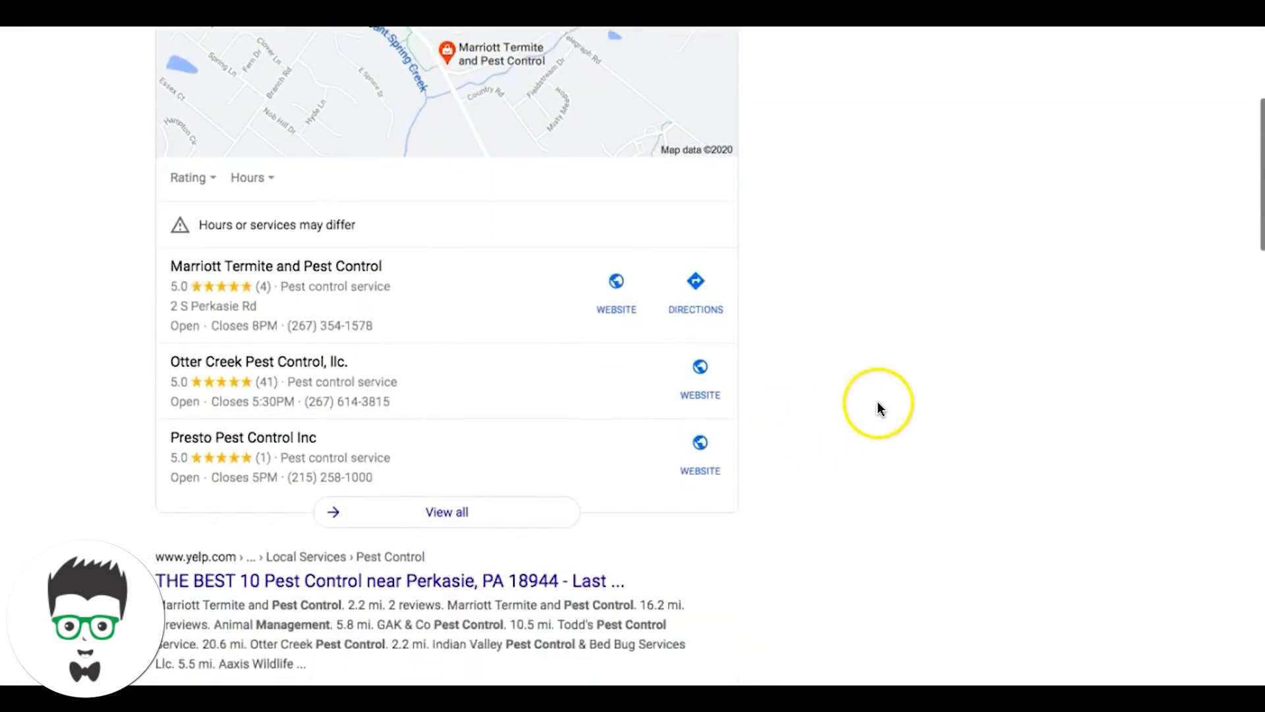
{"action": "scroll", "scroll_direction": "down", "scroll_amount": 3}
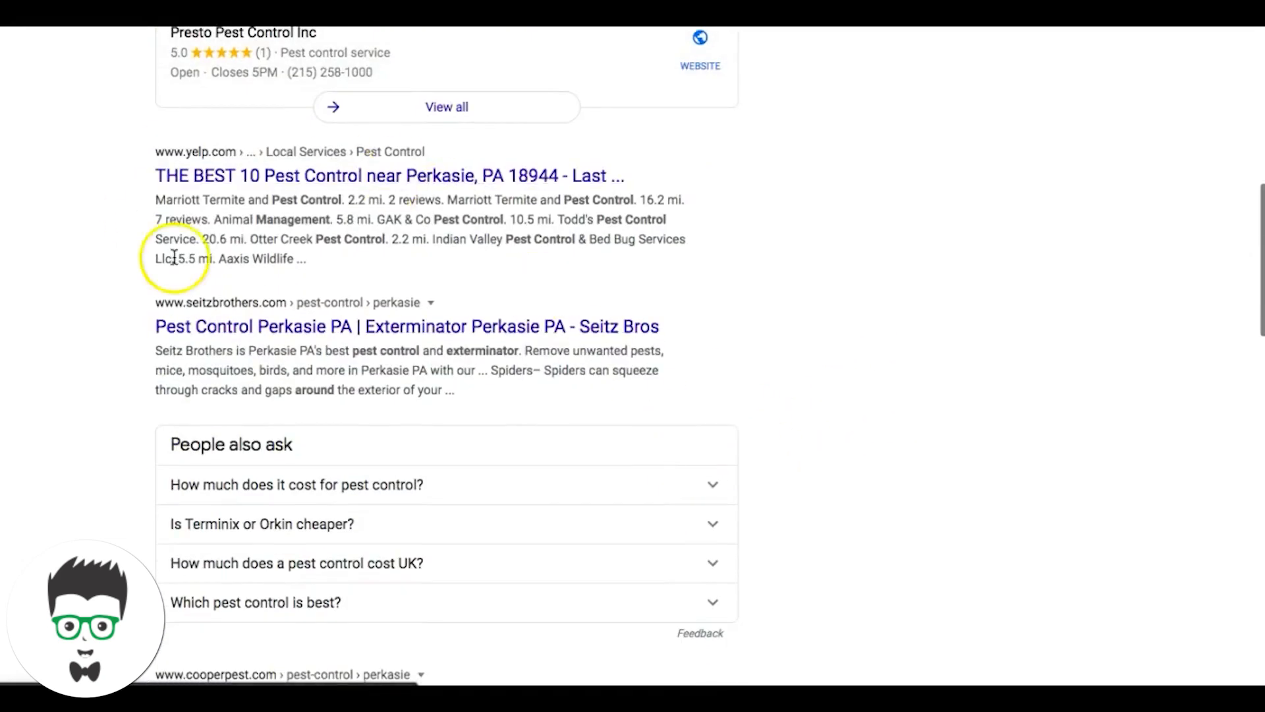
{"action": "scroll", "scroll_direction": "down", "scroll_amount": 3}
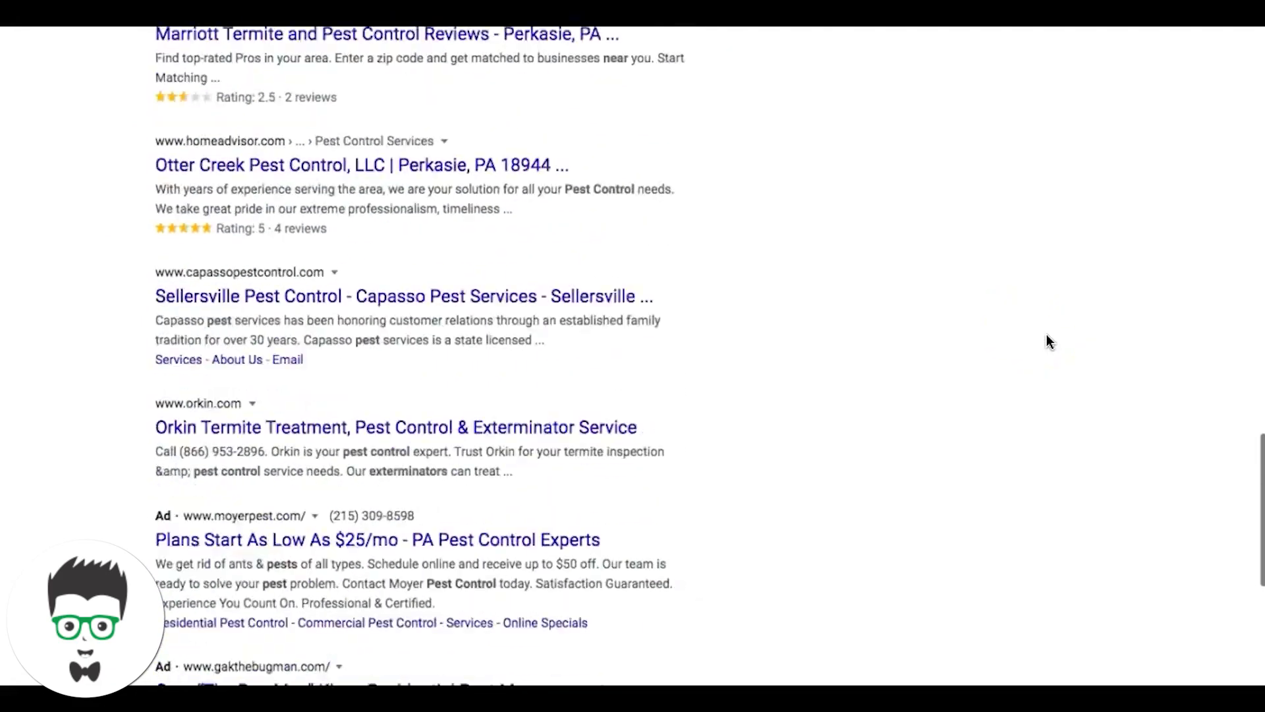
{"action": "scroll", "scroll_direction": "down", "scroll_amount": 3}
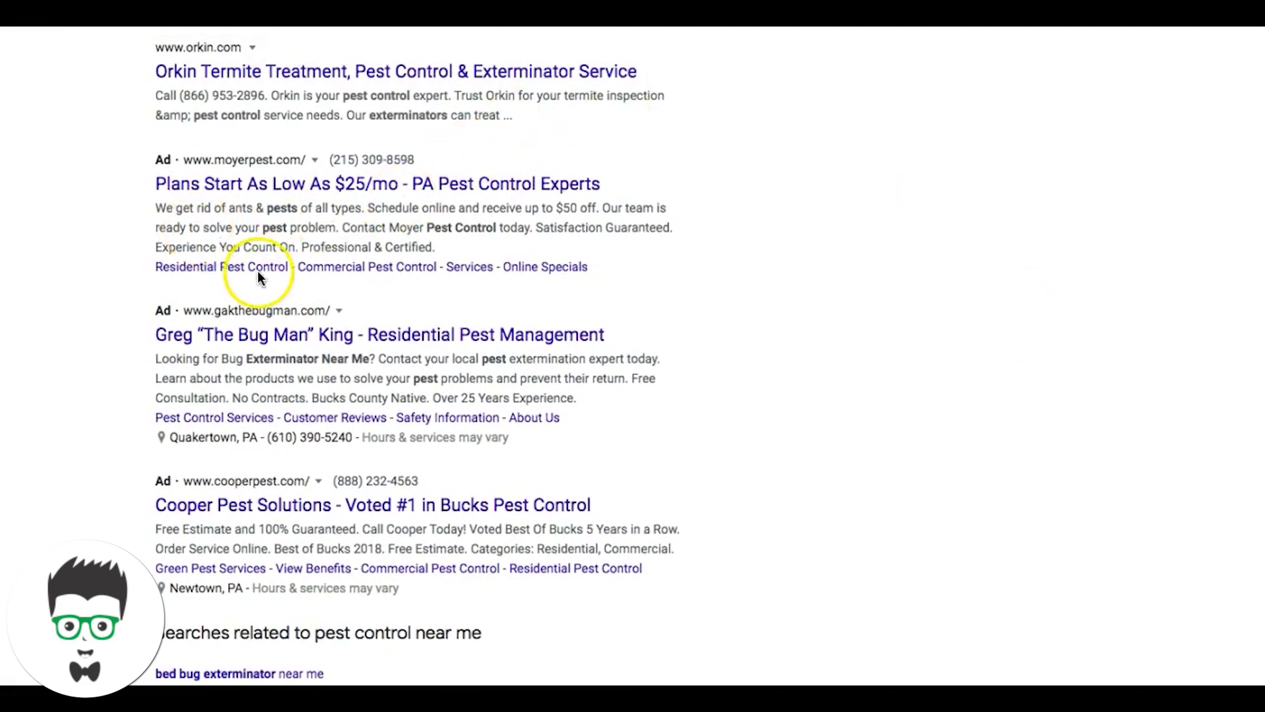
{"action": "mouse_move", "coordinate": [742, 391]}
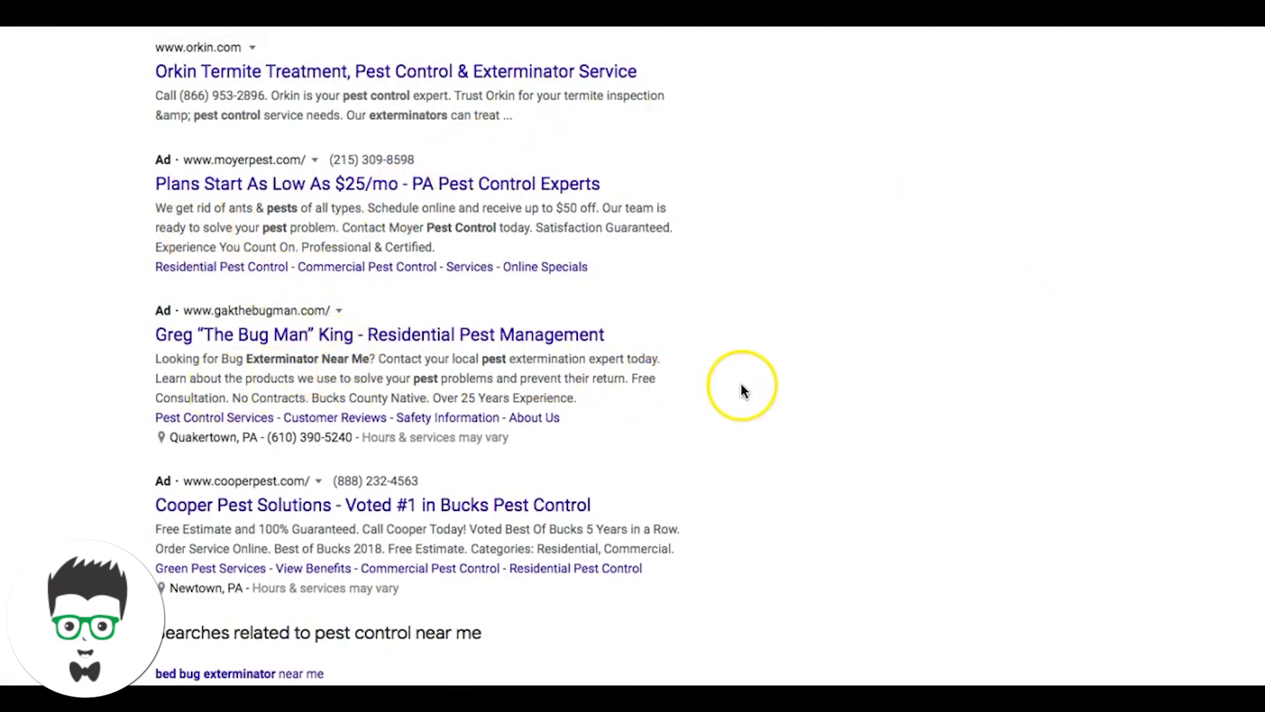
{"action": "scroll", "scroll_direction": "up", "scroll_amount": 3}
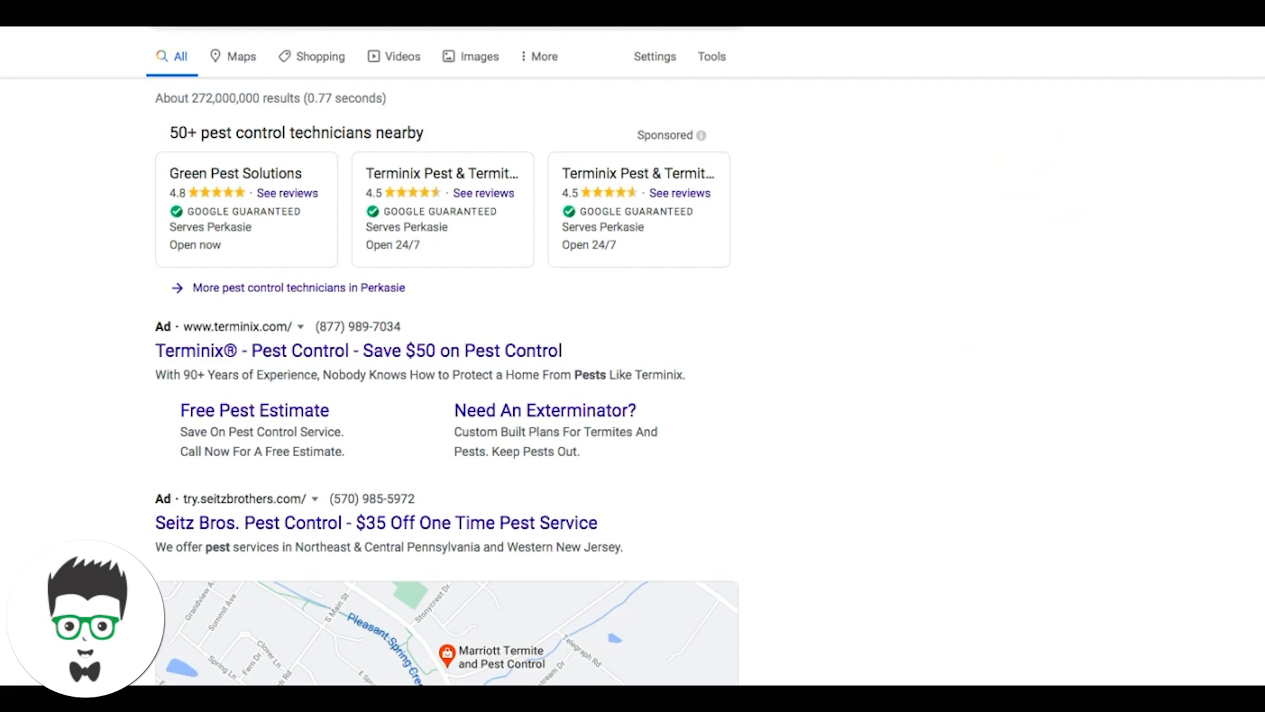
{"action": "mouse_move", "coordinate": [320, 55]}
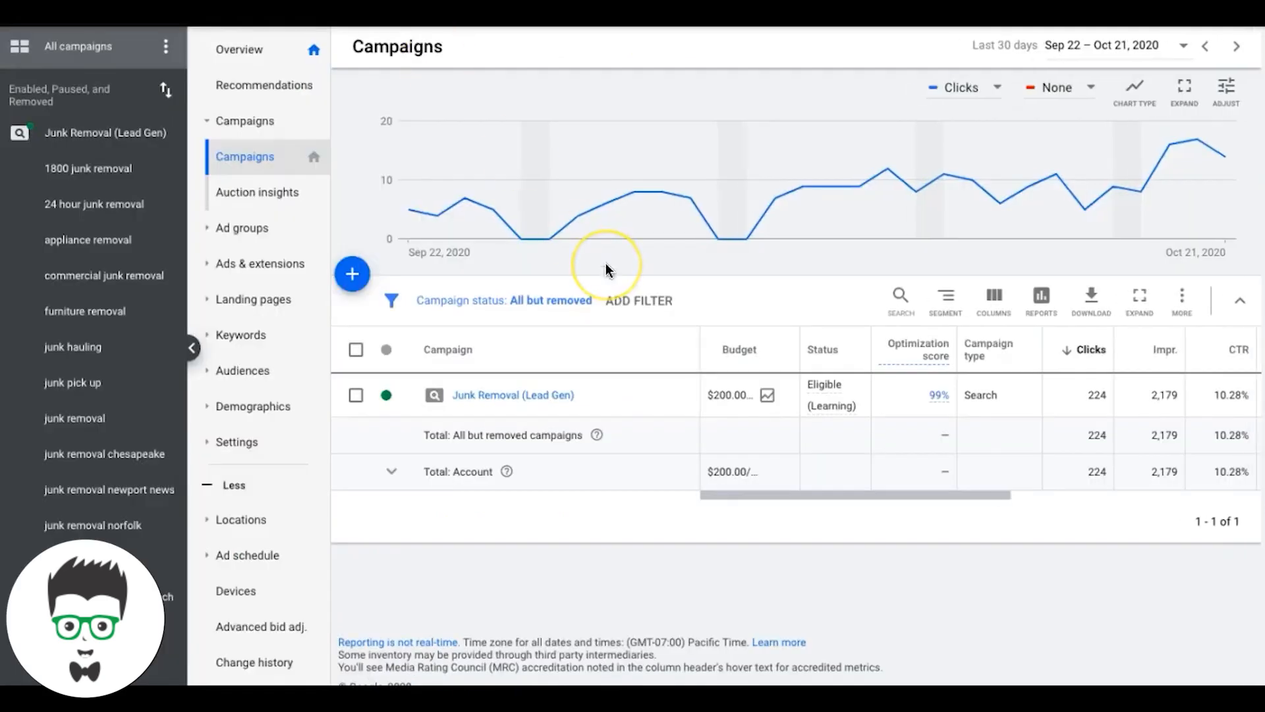
{"action": "mouse_move", "coordinate": [567, 414]}
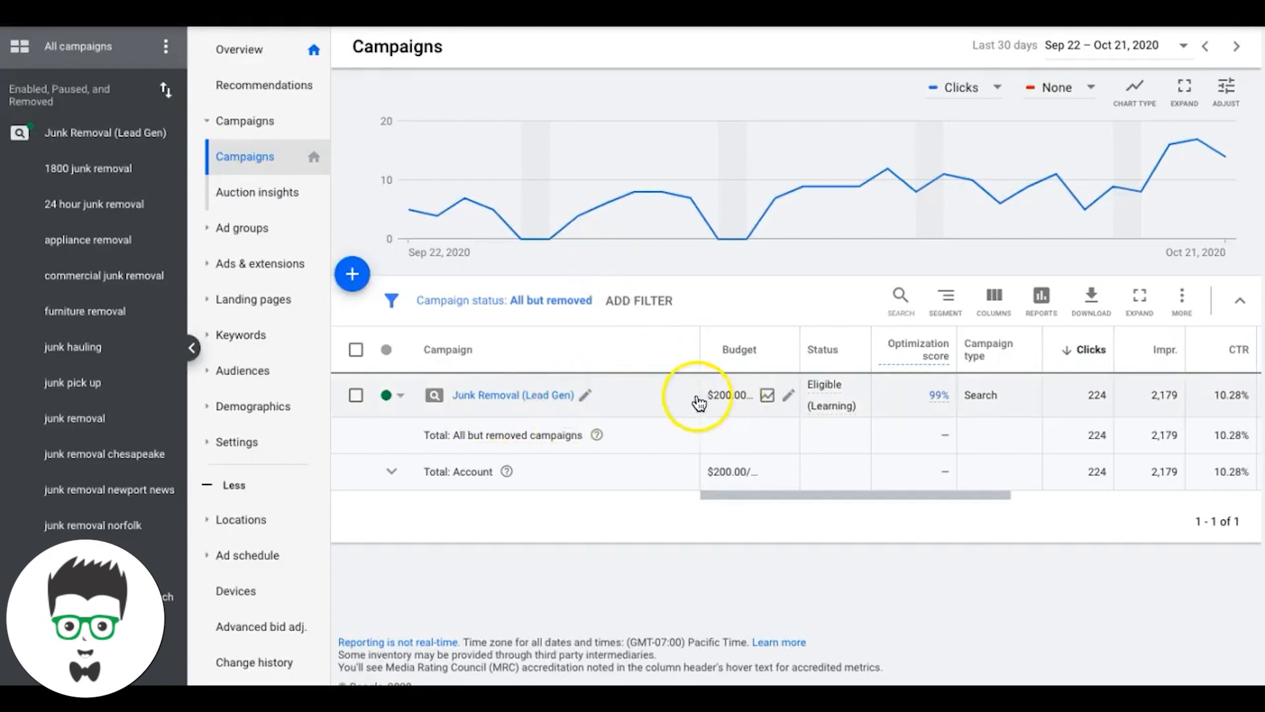
{"action": "mouse_move", "coordinate": [738, 406]}
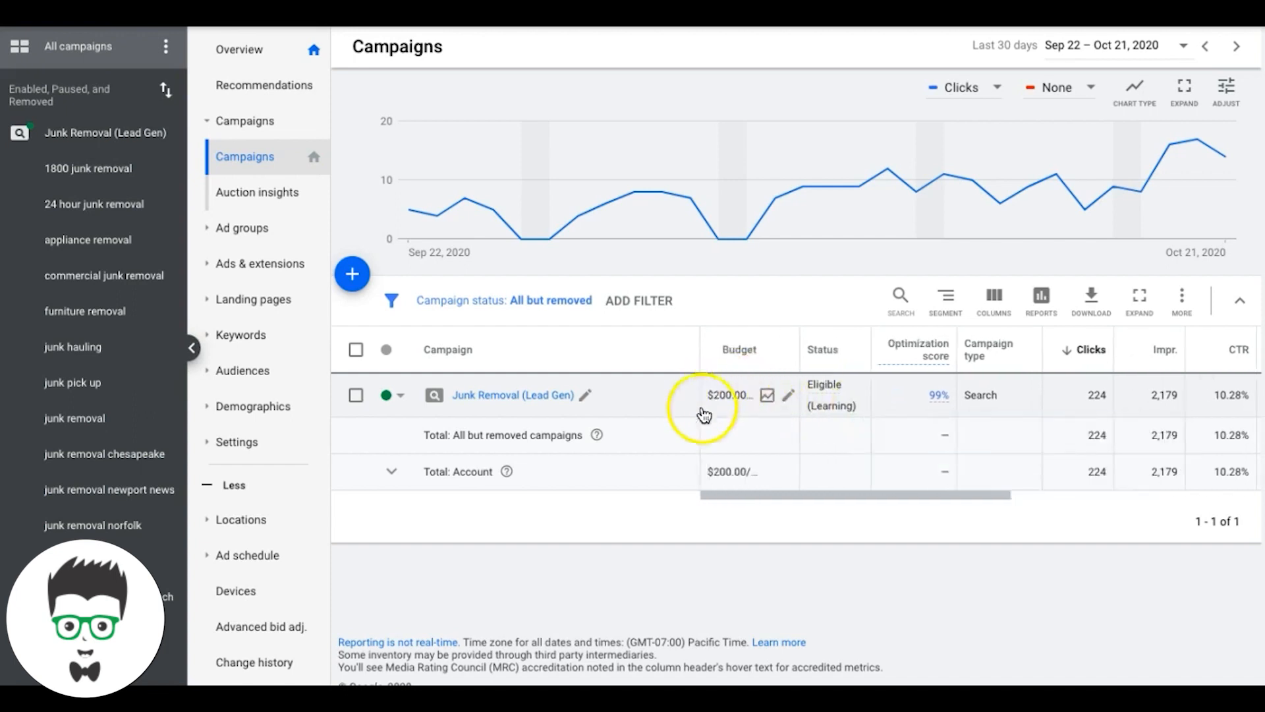
{"action": "mouse_move", "coordinate": [744, 417]}
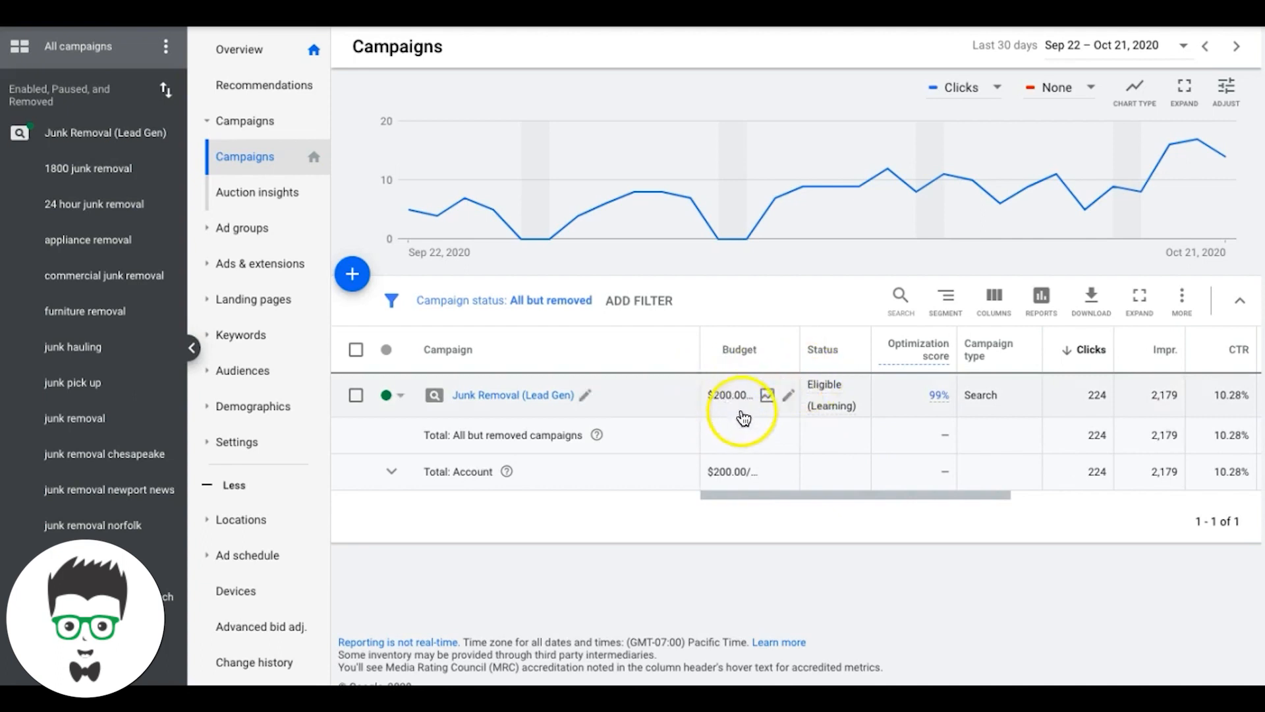
{"action": "mouse_move", "coordinate": [1039, 420]}
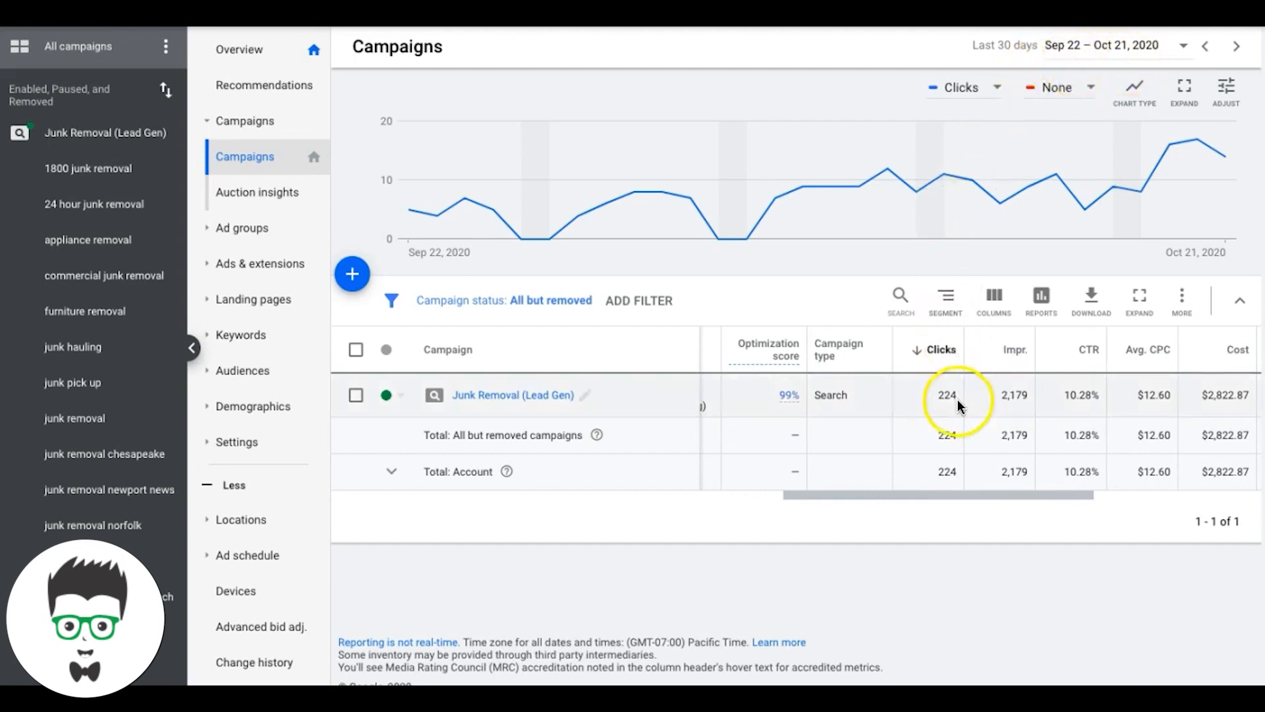
{"action": "mouse_move", "coordinate": [950, 411]}
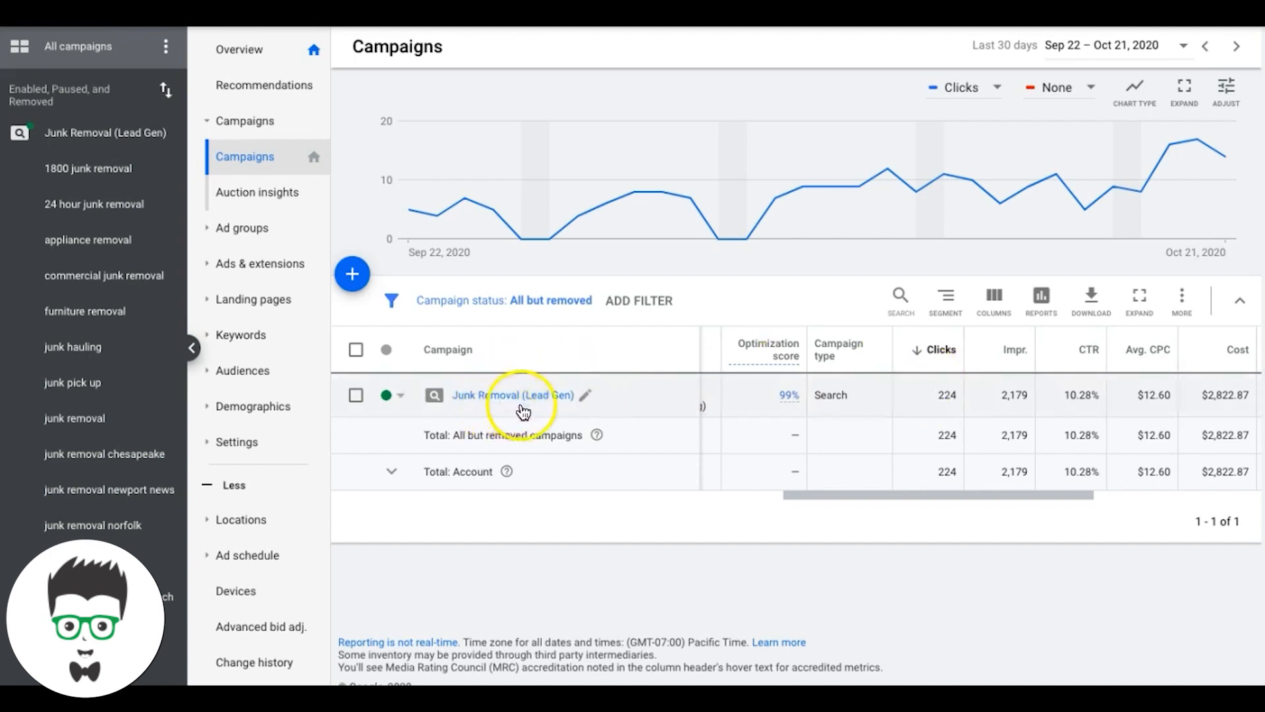
{"action": "mouse_move", "coordinate": [878, 437]}
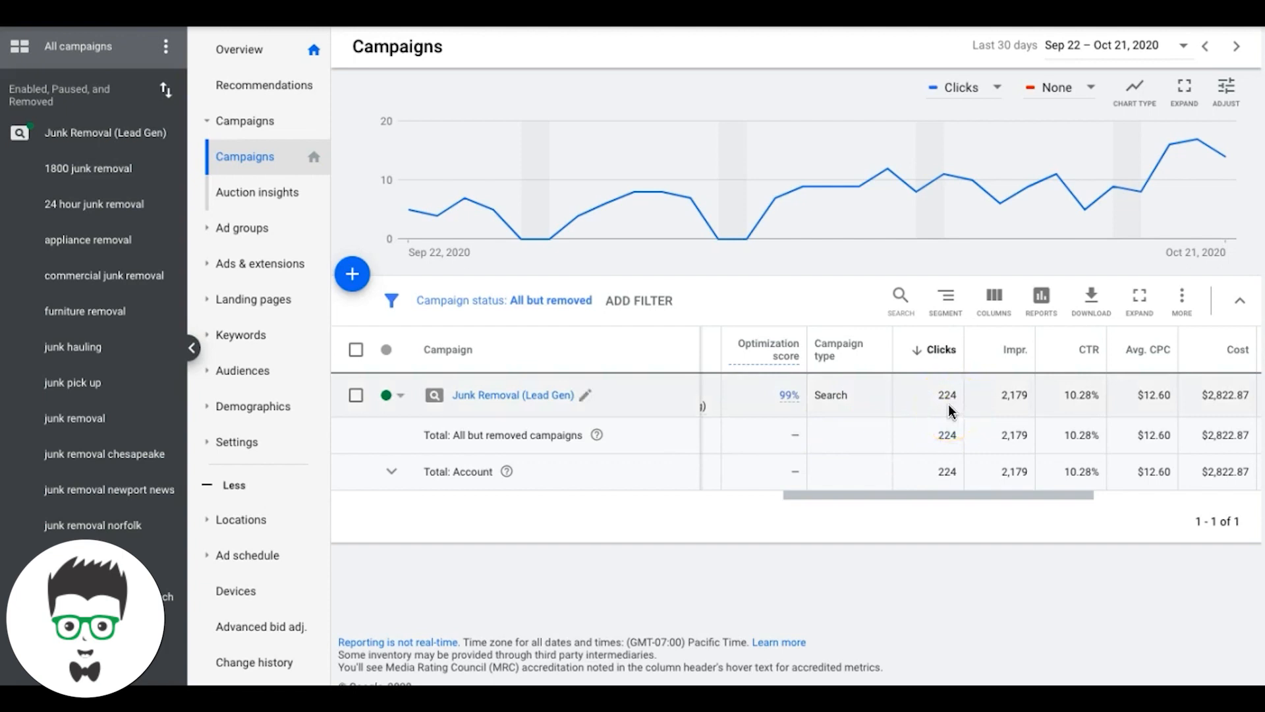
{"action": "scroll", "scroll_direction": "right", "scroll_amount": 3}
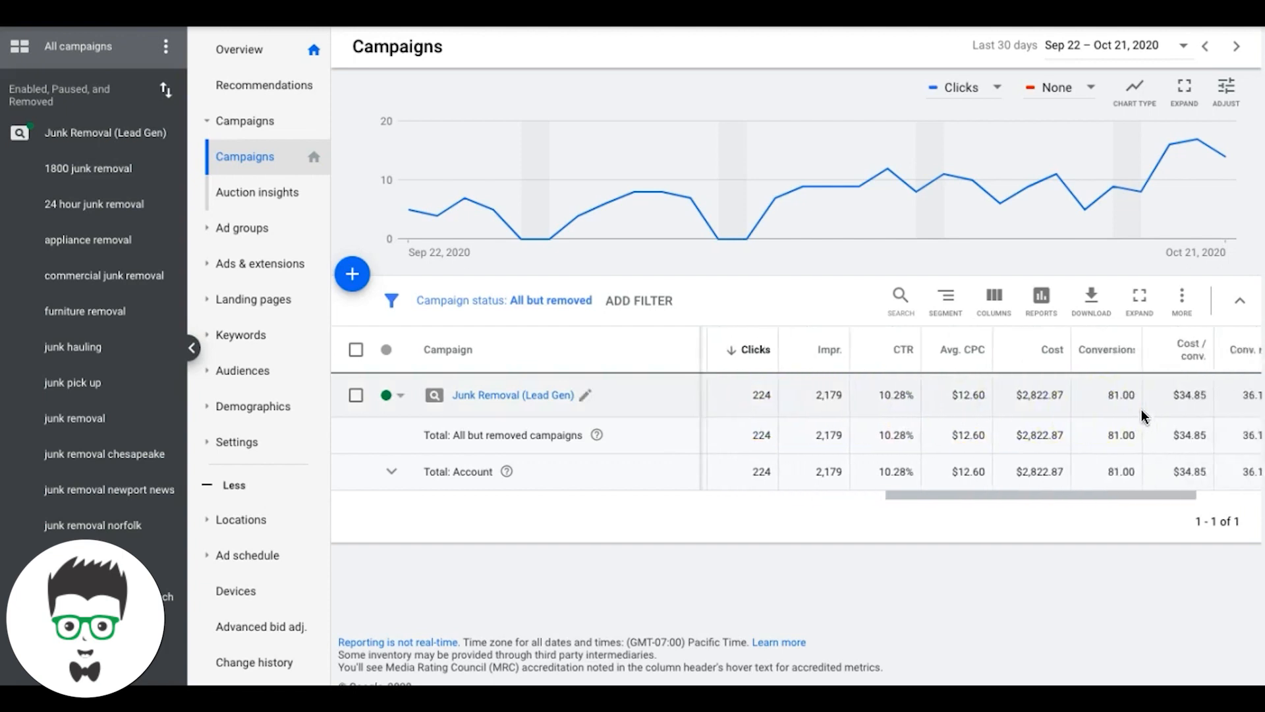
{"action": "scroll", "scroll_direction": "right", "scroll_amount": 3}
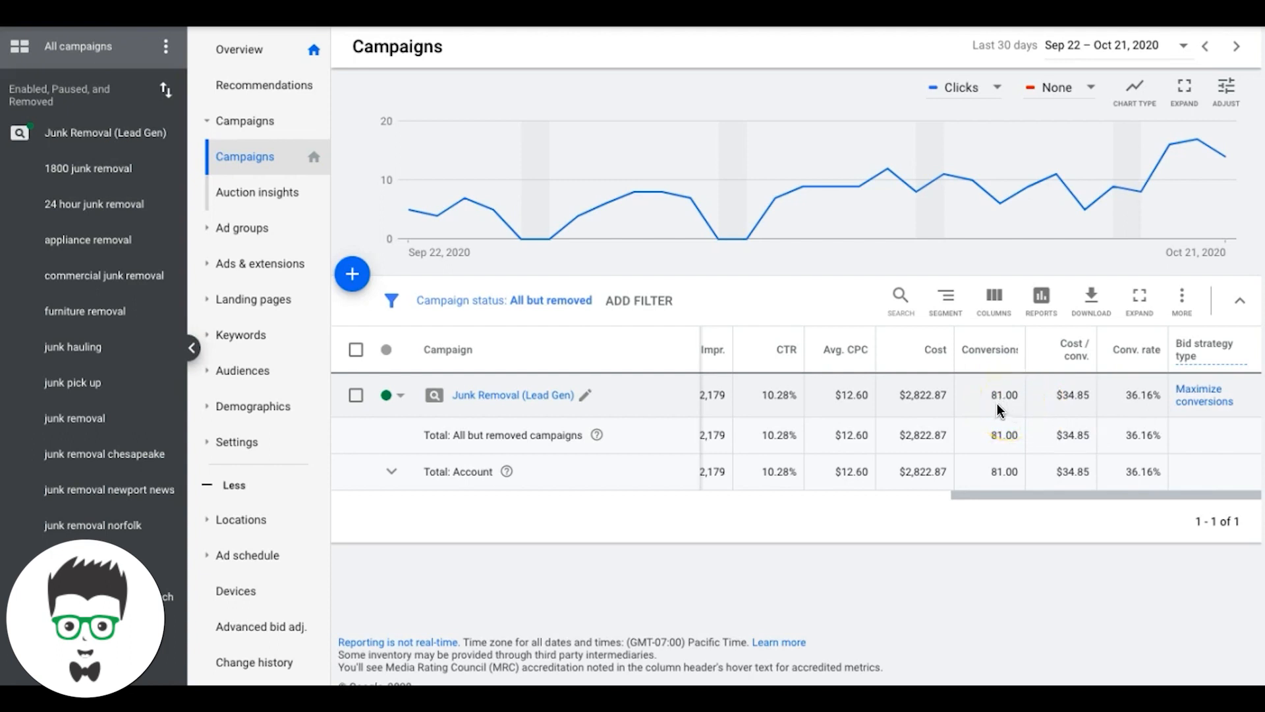
{"action": "mouse_move", "coordinate": [1077, 51]}
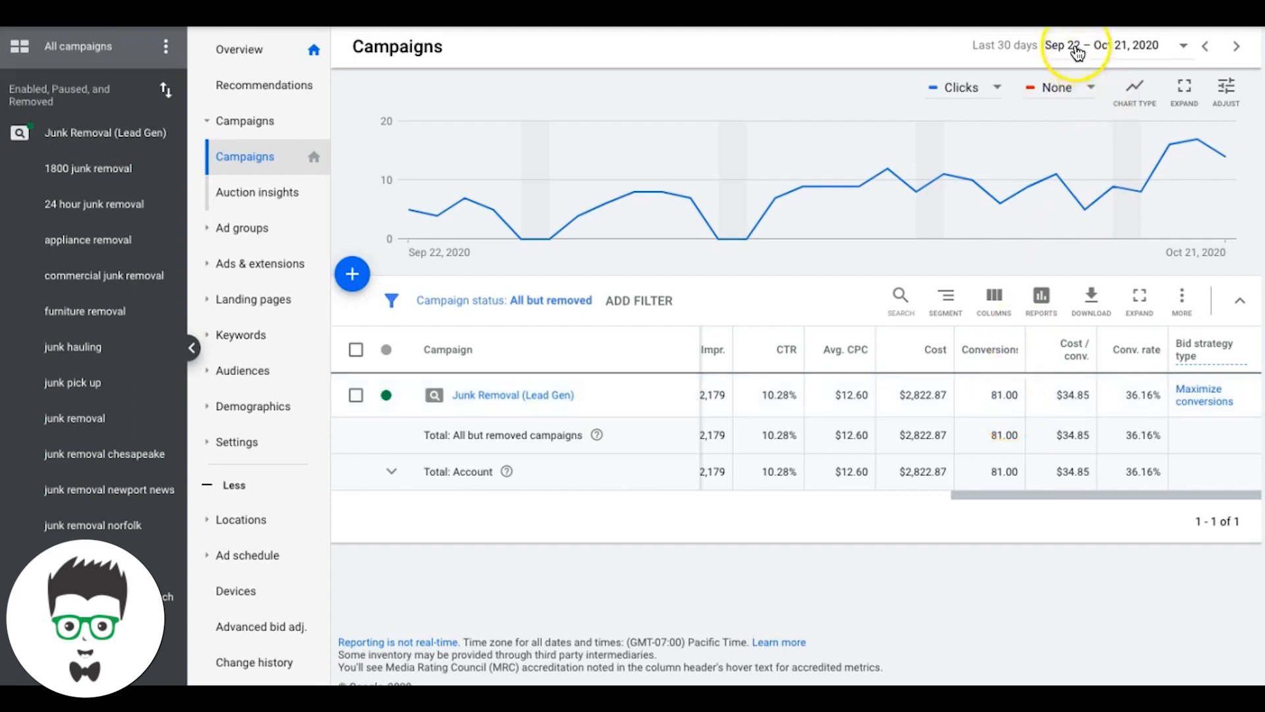
{"action": "mouse_move", "coordinate": [1005, 411]}
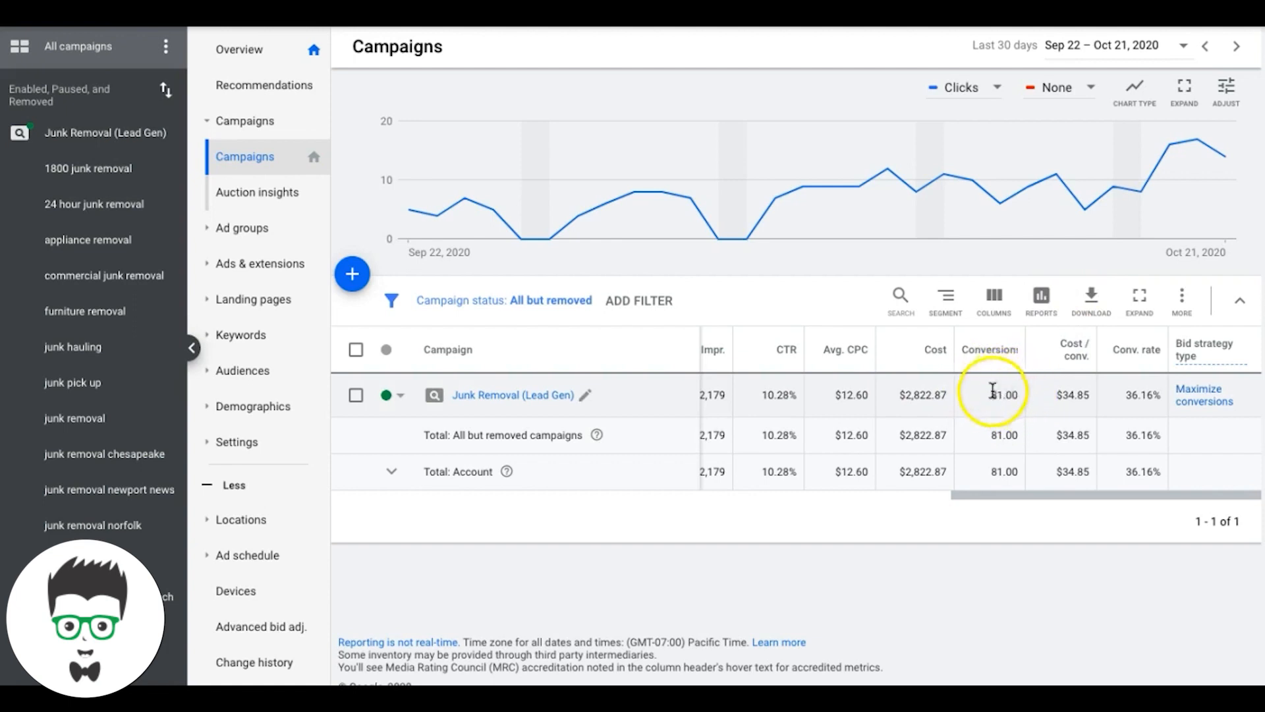
{"action": "mouse_move", "coordinate": [1010, 413]}
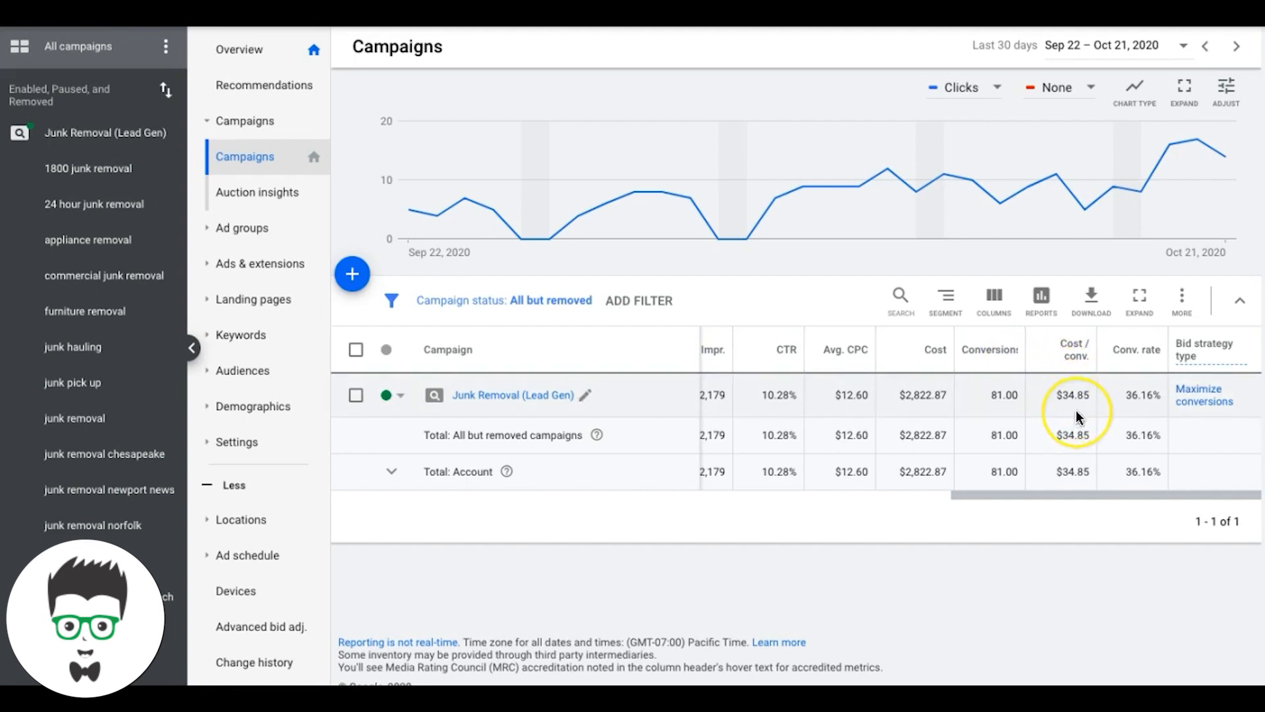
{"action": "mouse_move", "coordinate": [1146, 414]}
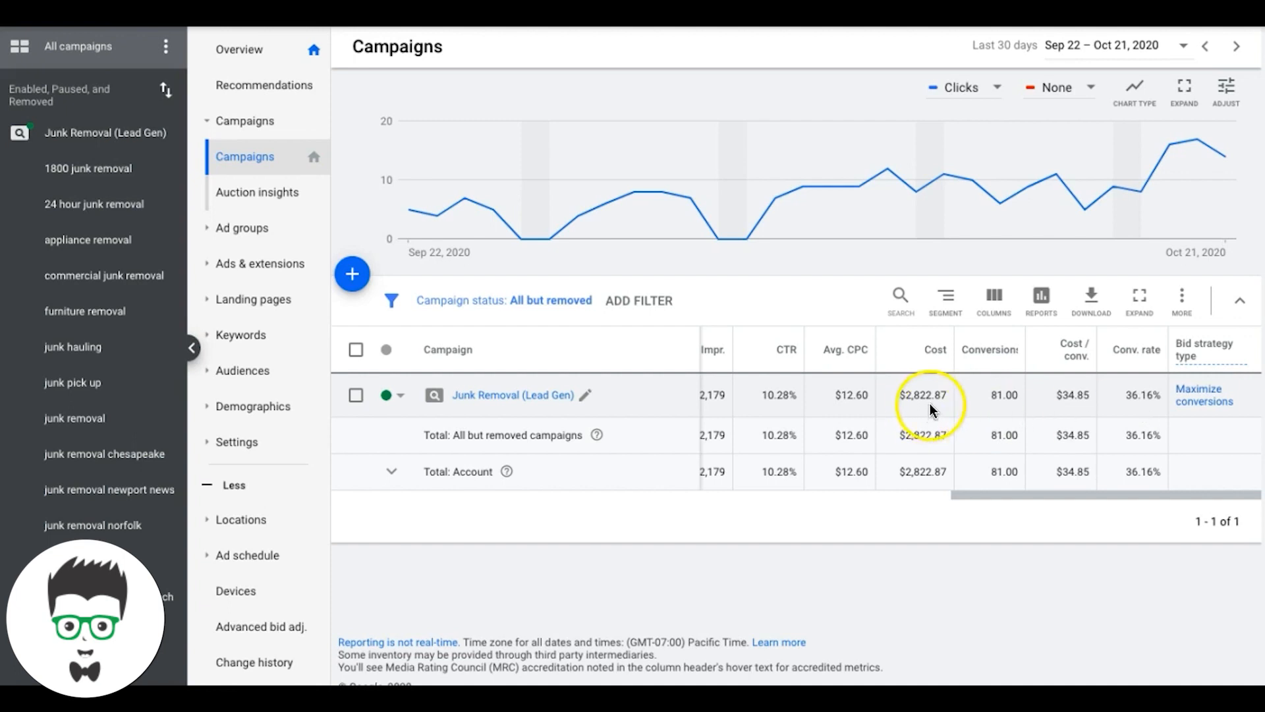
{"action": "mouse_move", "coordinate": [925, 401]}
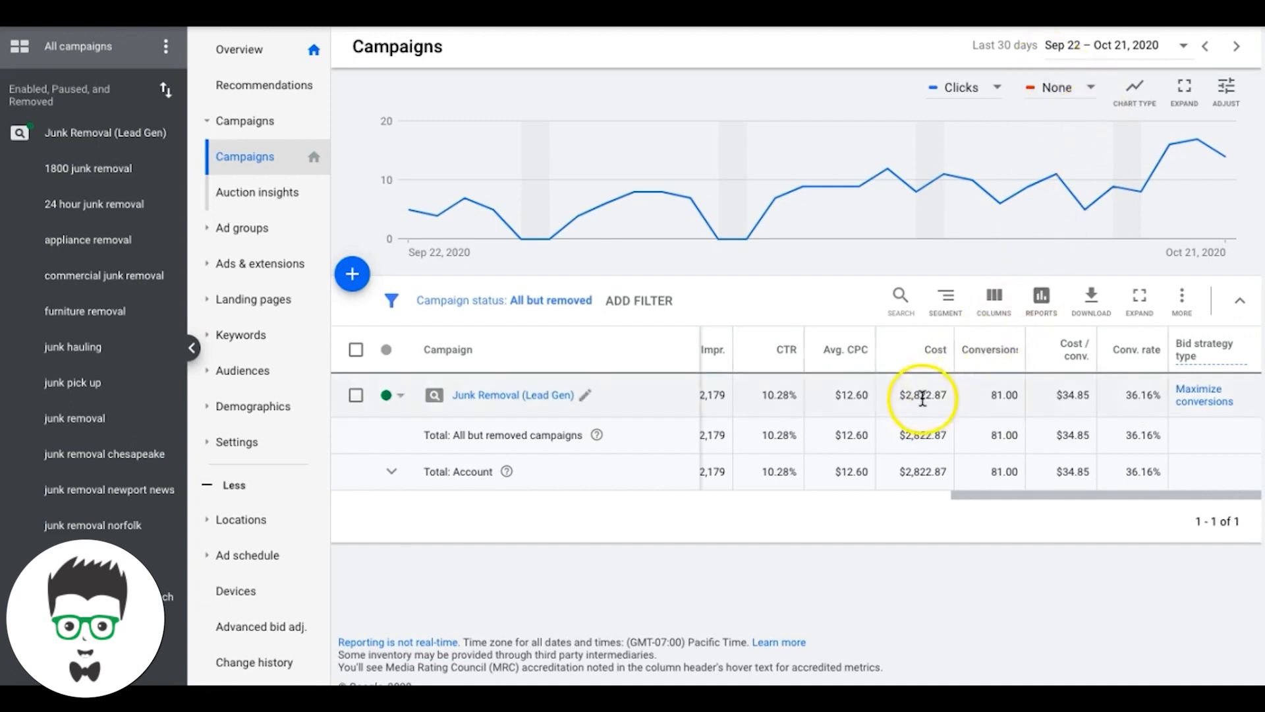
{"action": "mouse_move", "coordinate": [949, 401]}
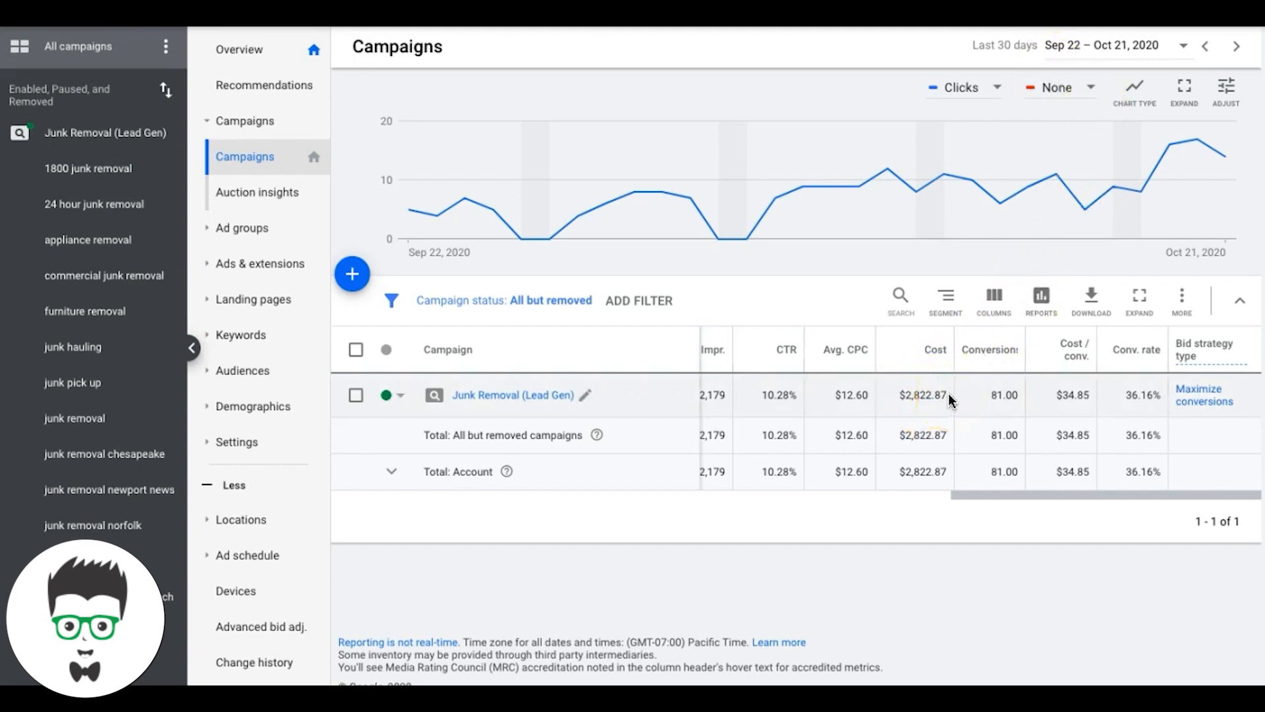